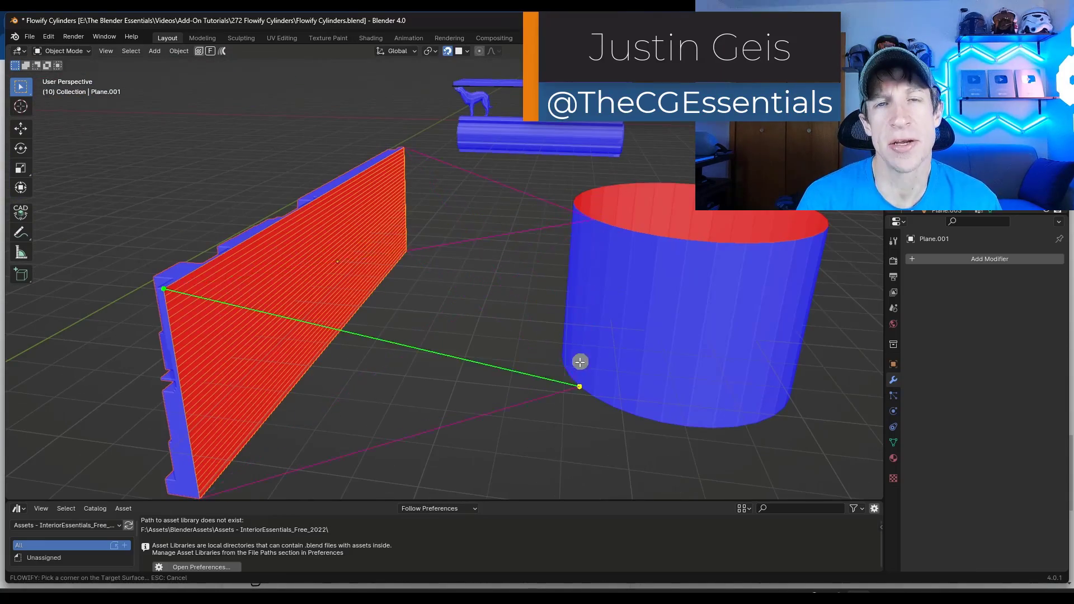
- Pick the matching target-surface corner so the blocky panel flows onto the wavy surface
left_click(580, 362)
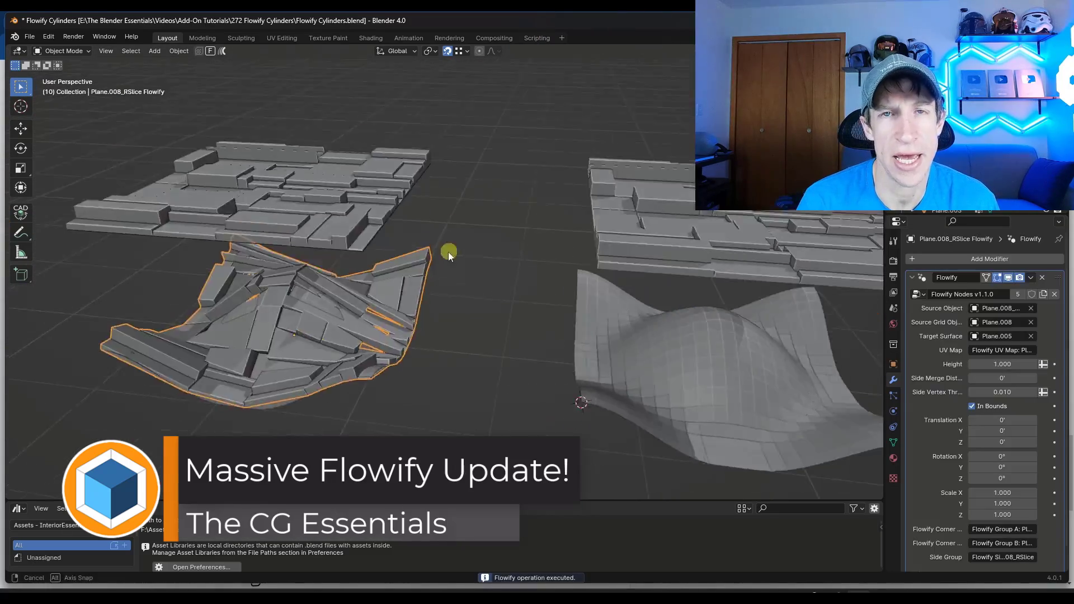
left_click_drag(449, 257, 213, 202)
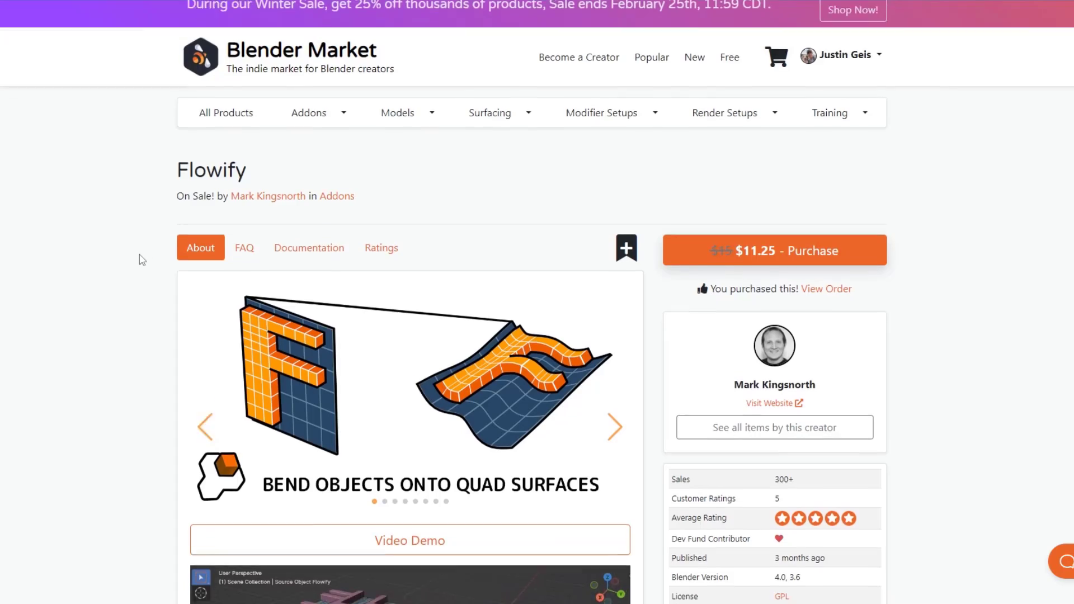
scroll("down", 3)
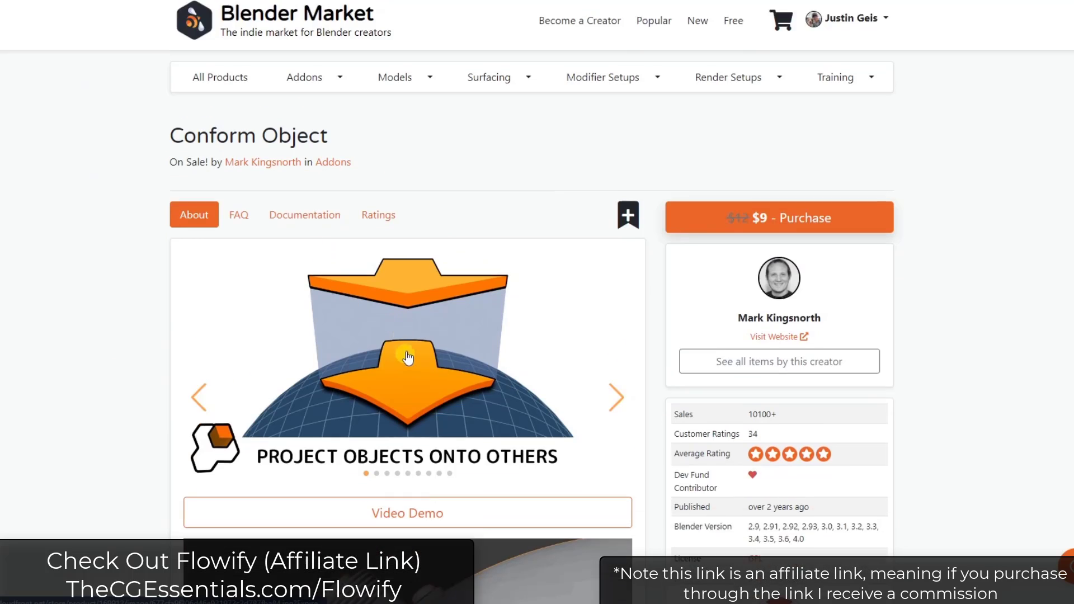
scroll("down", 3)
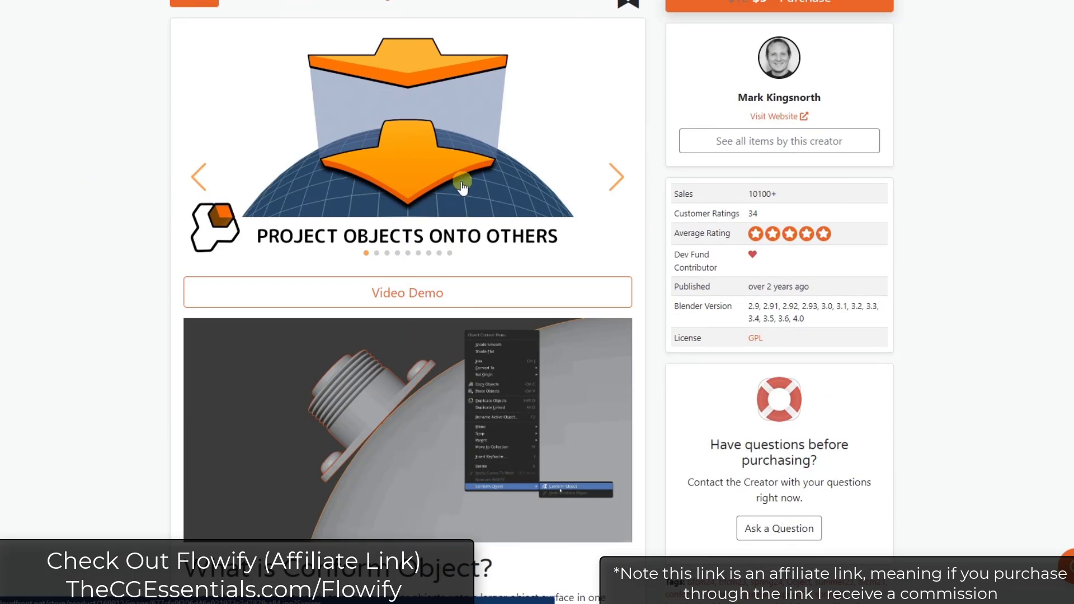
scroll("down", 3)
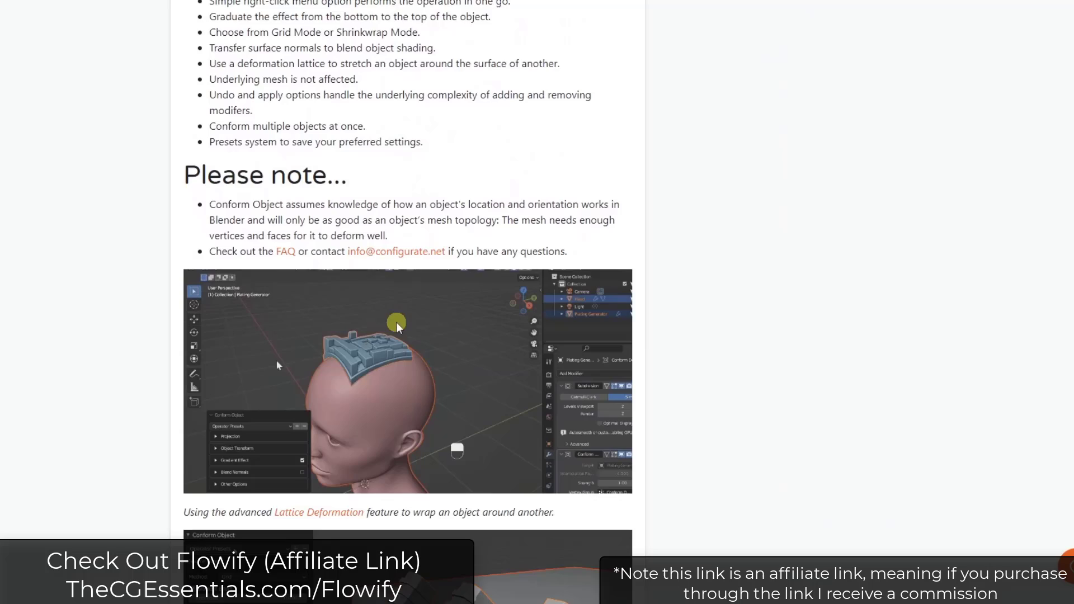
scroll("down", 3)
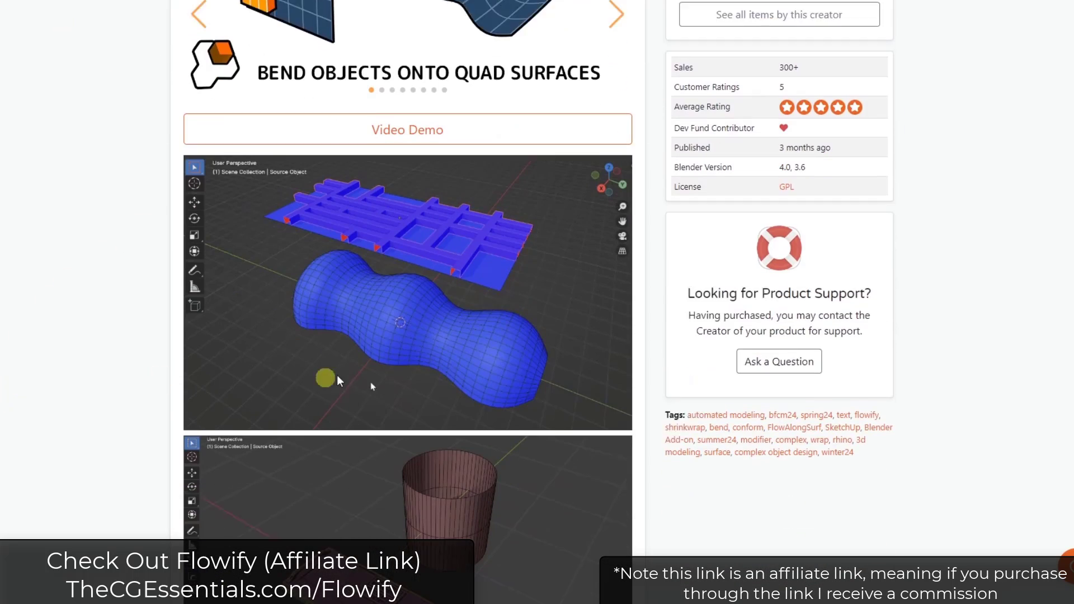
scroll("down", 3)
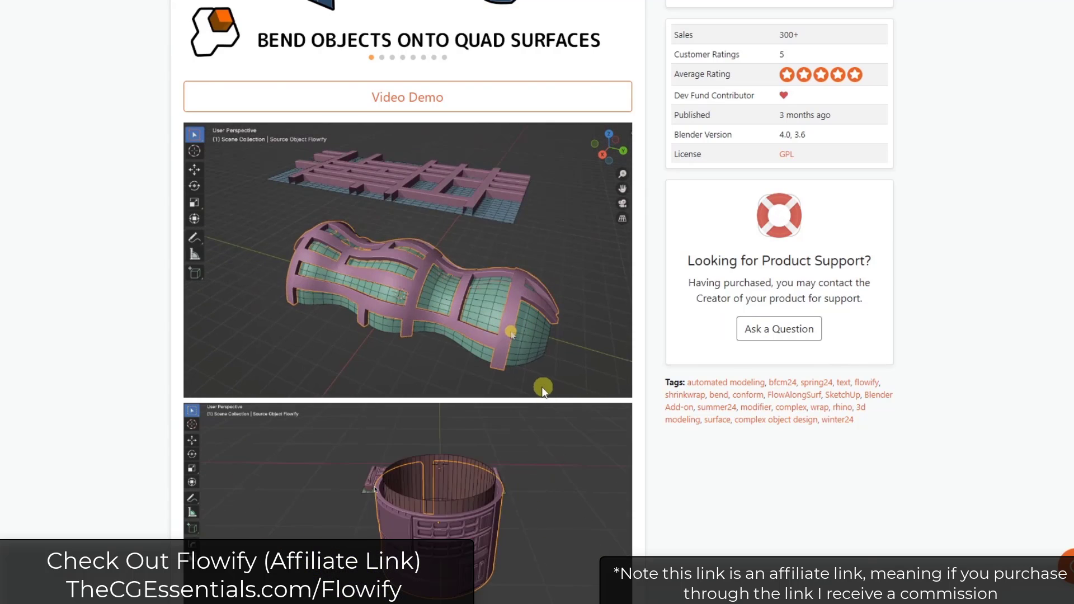
scroll("down", 3)
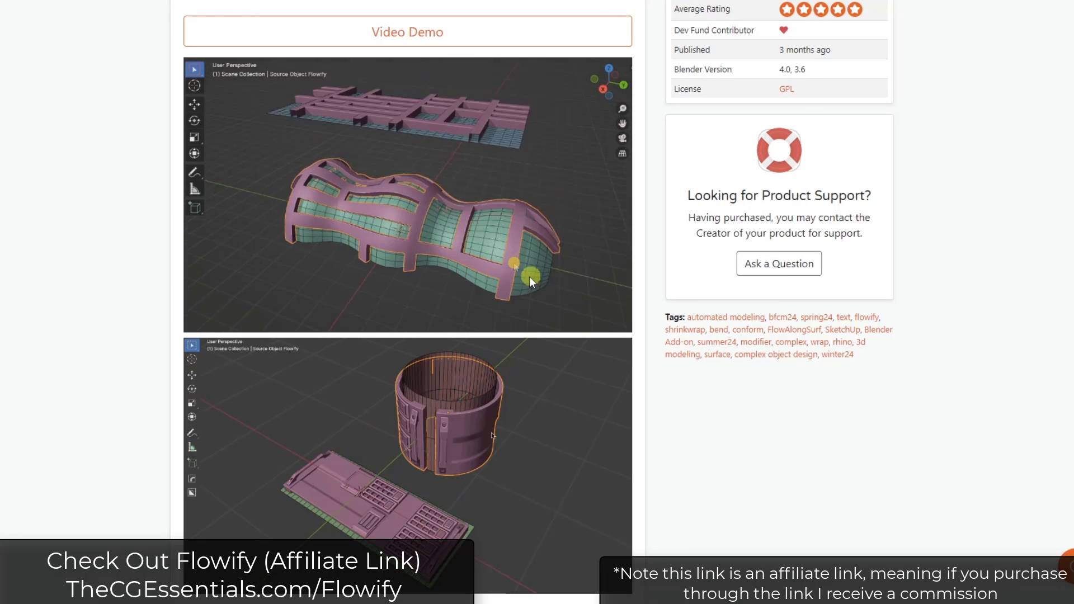
scroll("down", 3)
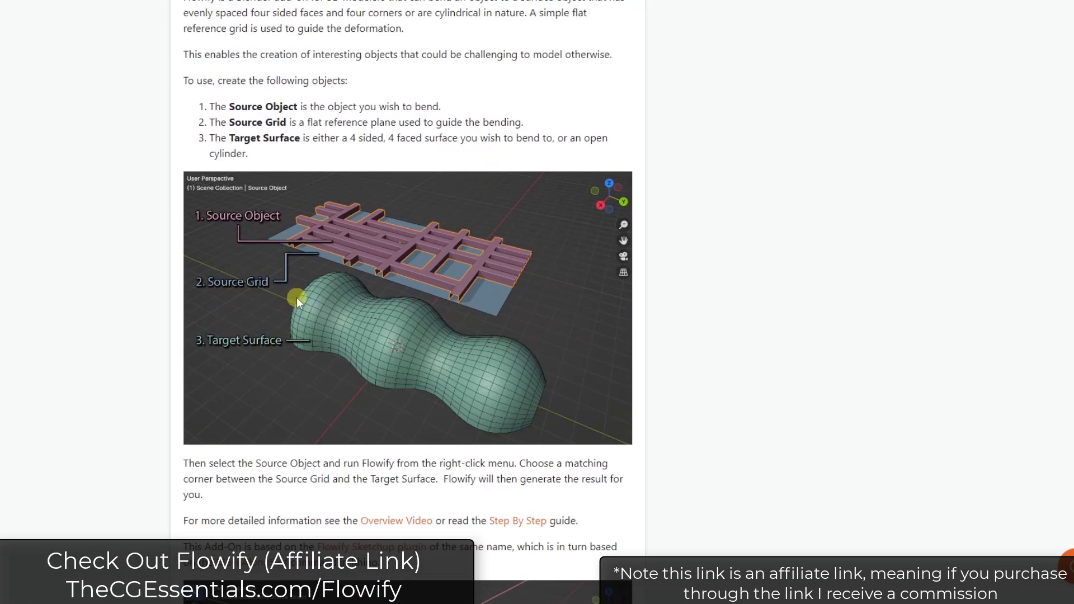
mouse_move(503, 290)
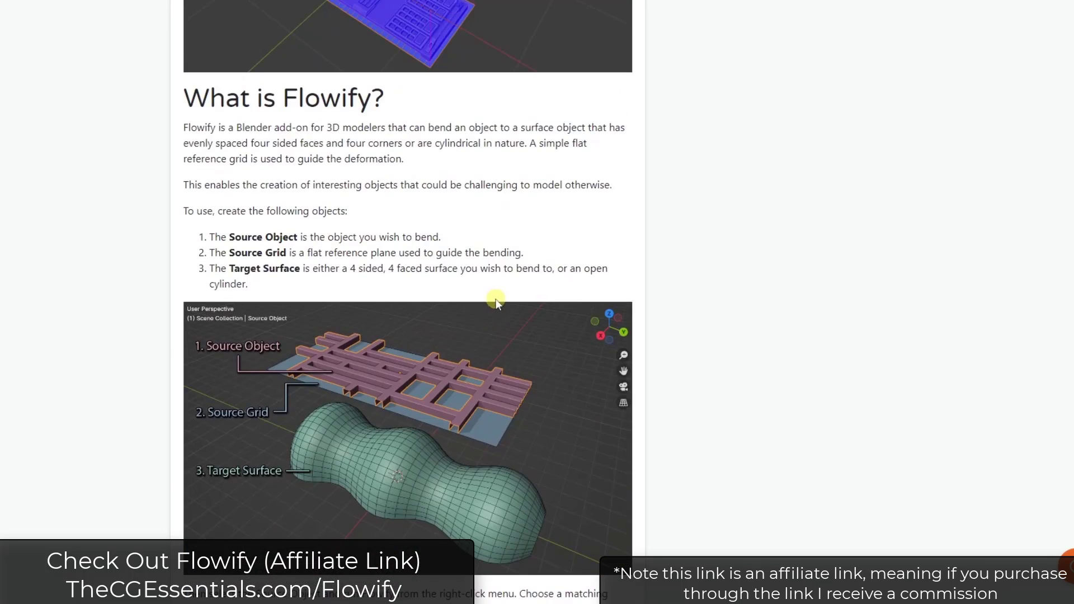
scroll("down", 3)
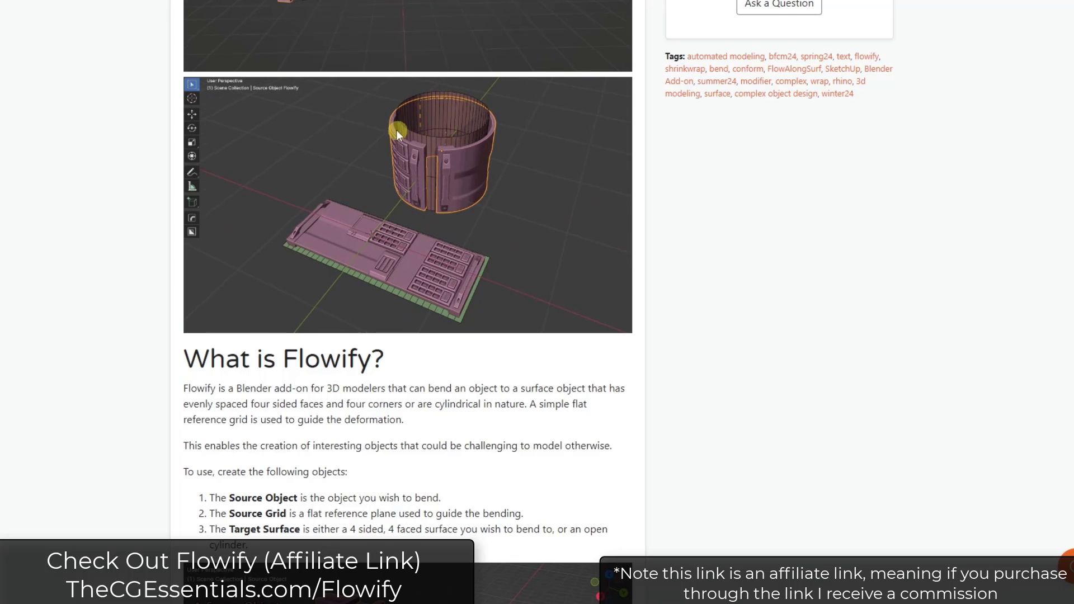
scroll("down", 3)
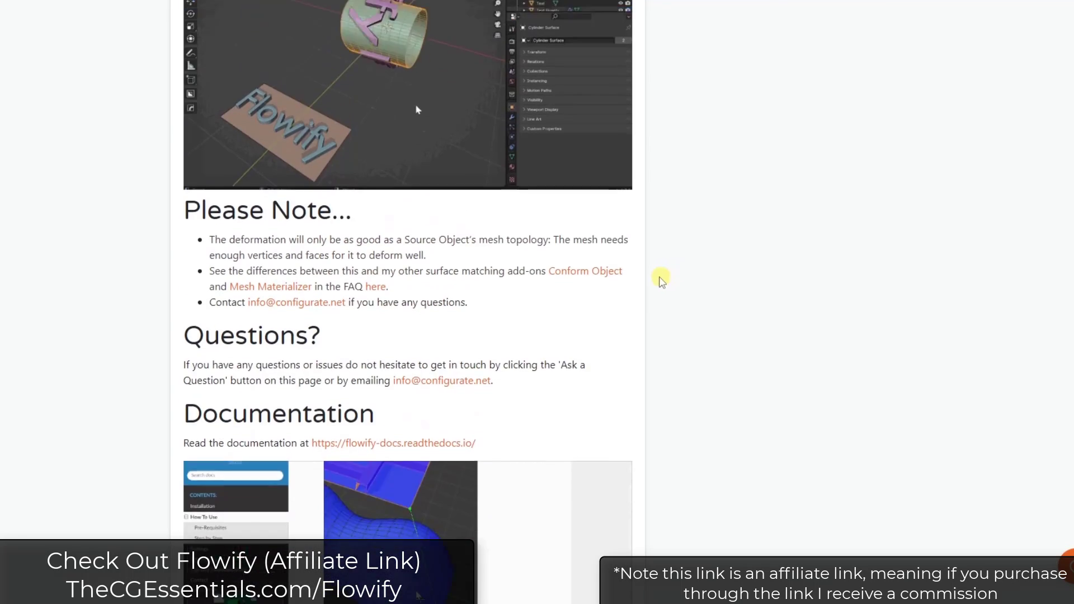
scroll("down", 3)
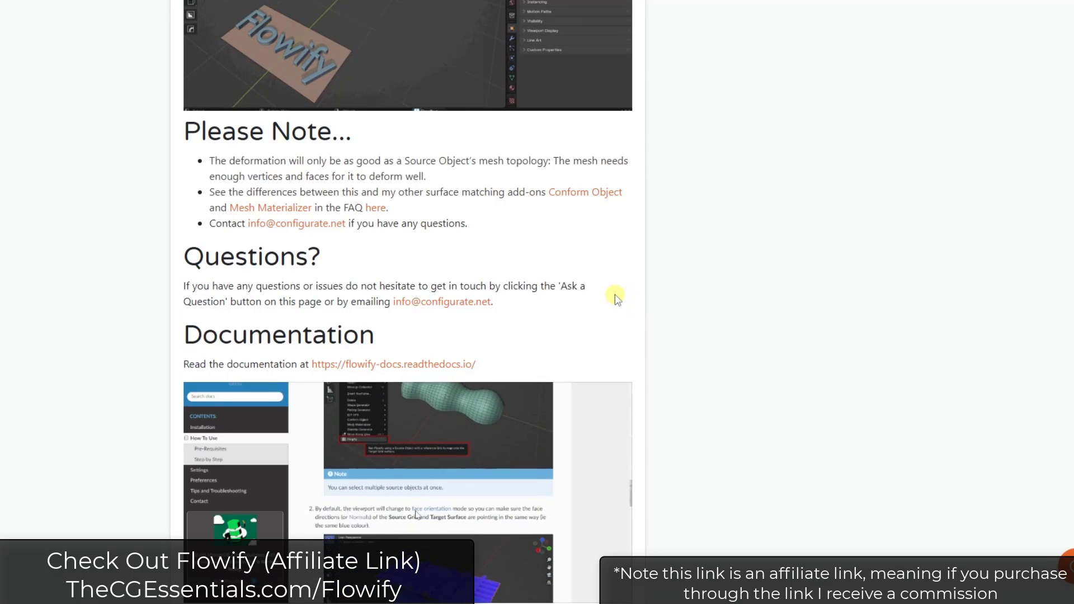
scroll("down", 3)
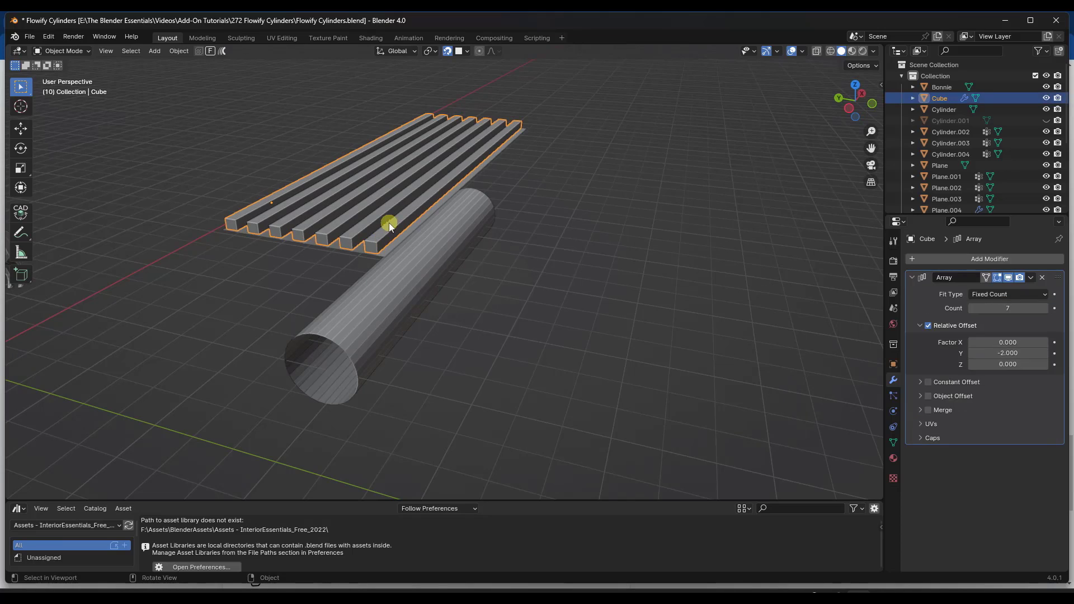
mouse_move(388, 254)
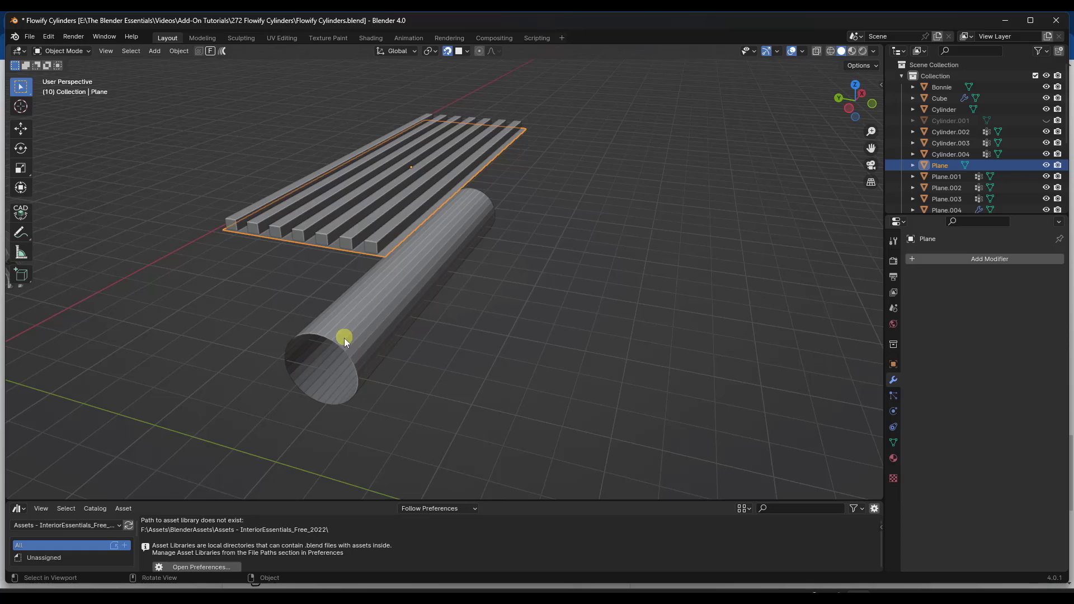
- Match a flat-grid corner to the cylinder end, wrapping the bars into a ribbed tube
left_click_drag(344, 343, 392, 267)
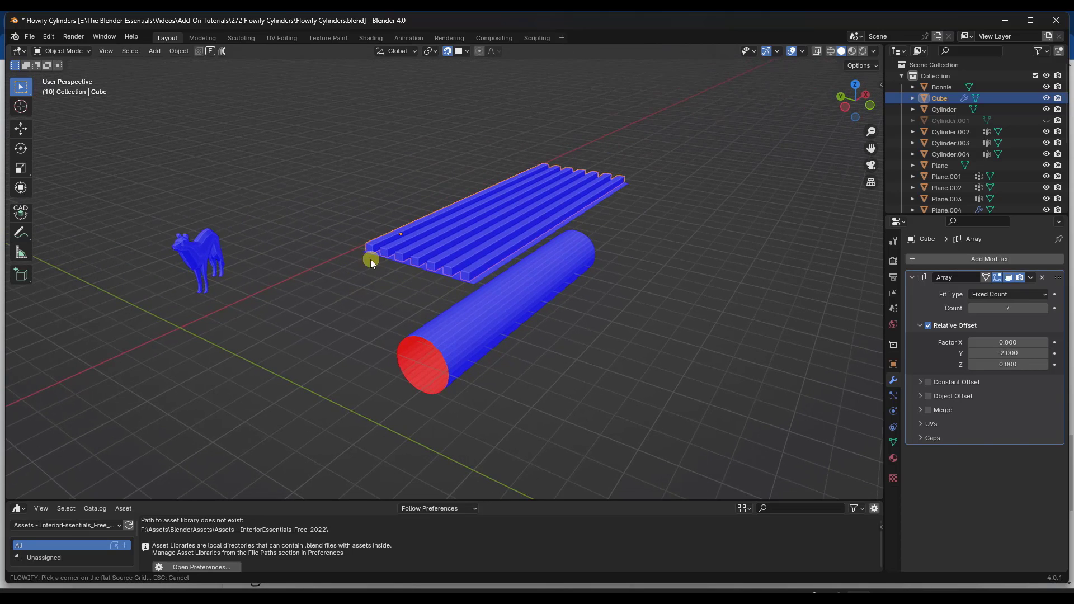
left_click(370, 260)
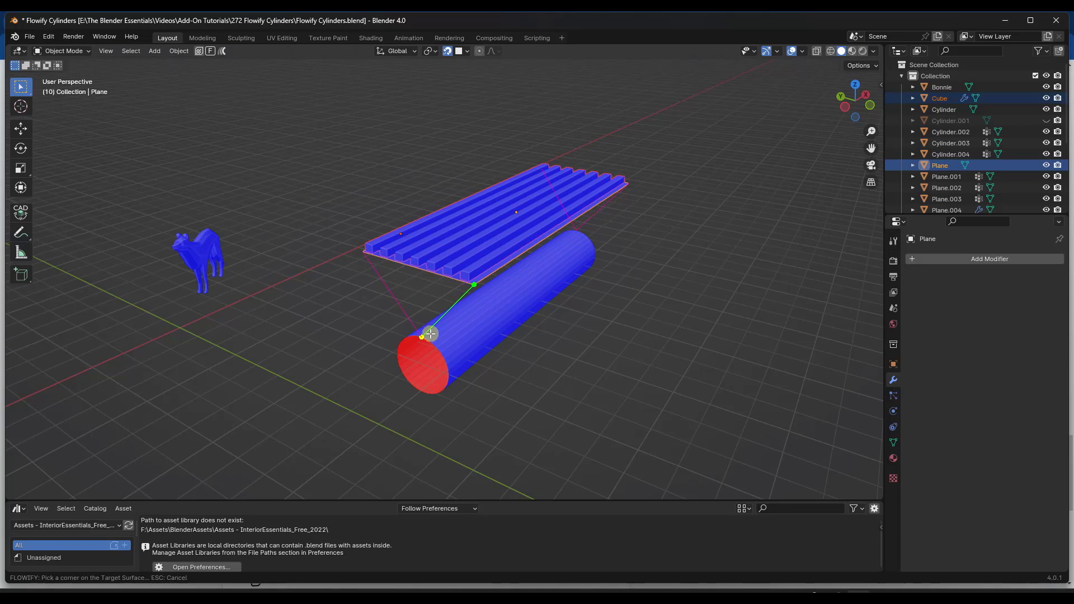
left_click(430, 335)
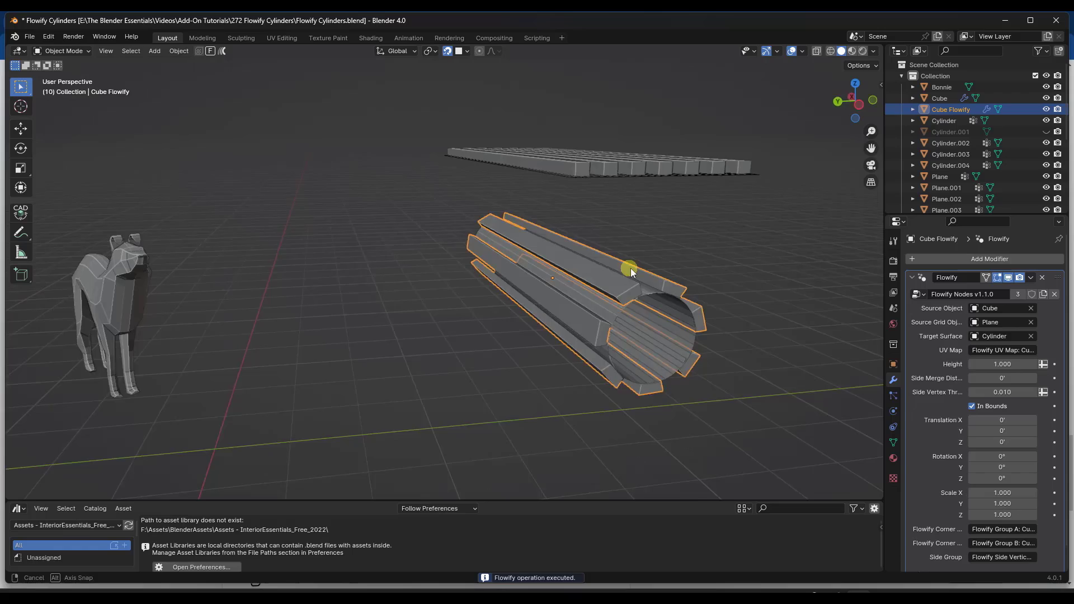
left_click_drag(630, 271, 576, 283)
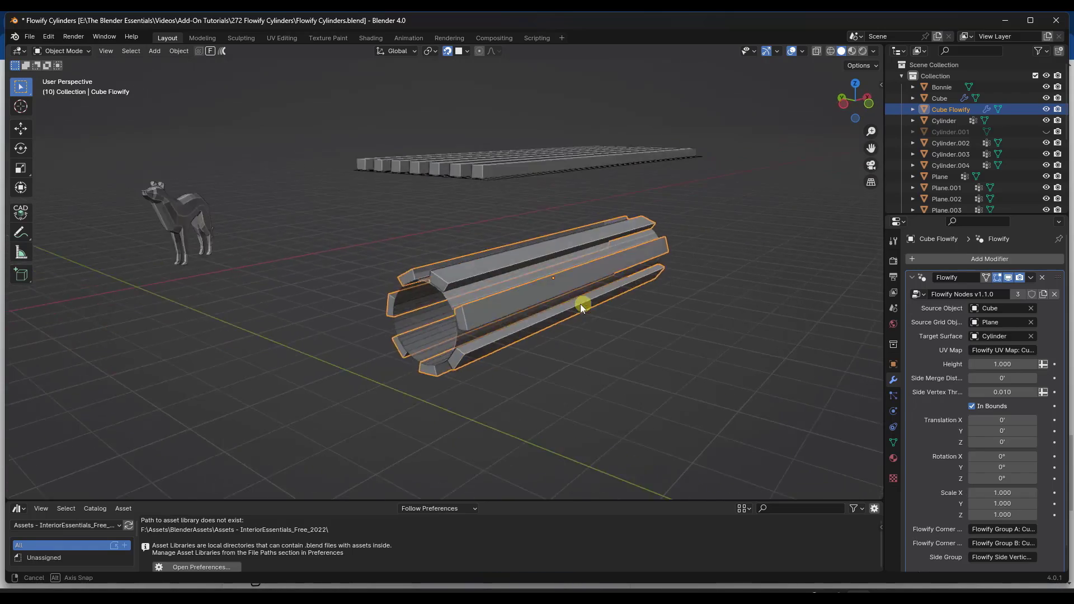
left_click_drag(582, 305, 555, 209)
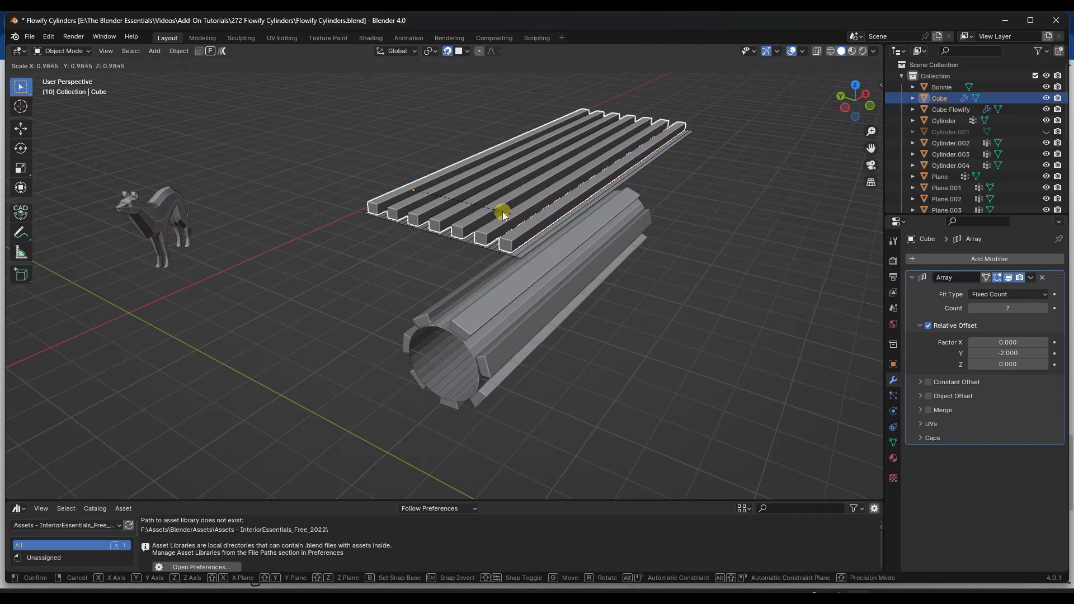
- Confirm resizing the row of bars and toggle in and out of Edit Mode
left_click(469, 216)
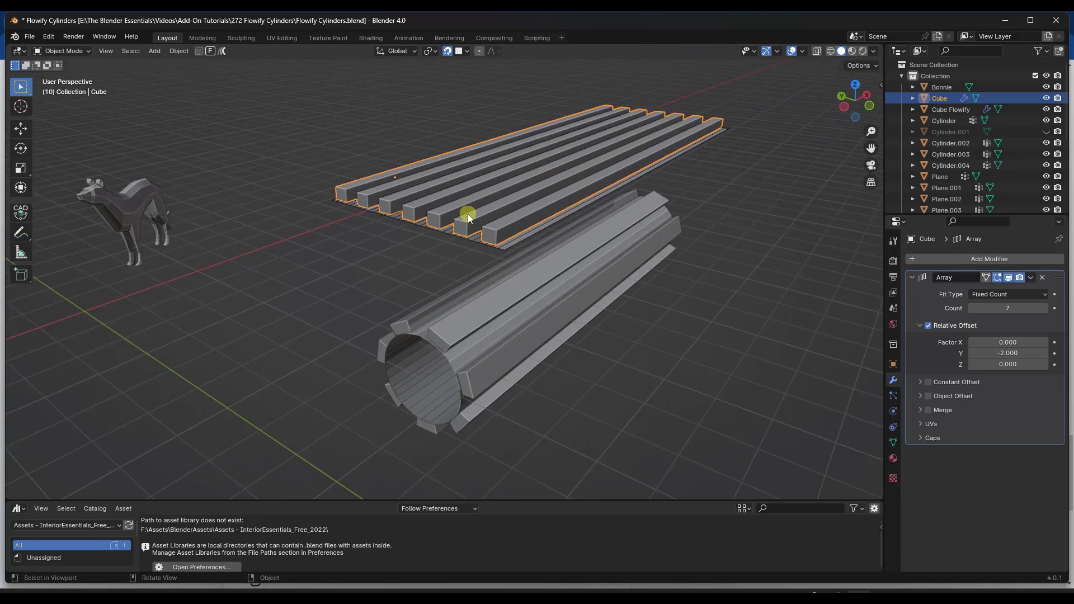
key("Tab")
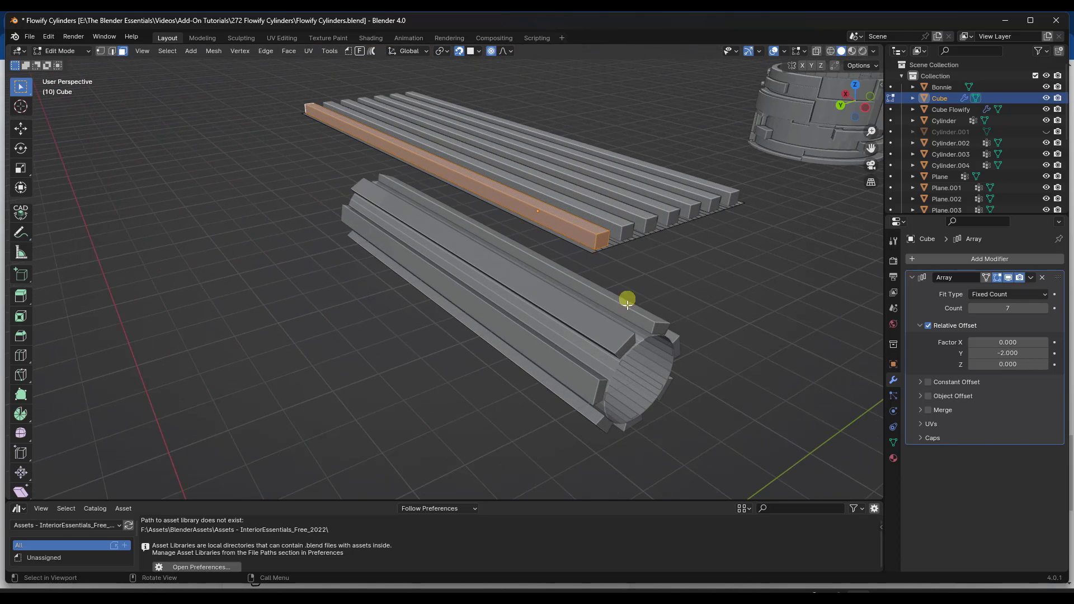
key("Tab")
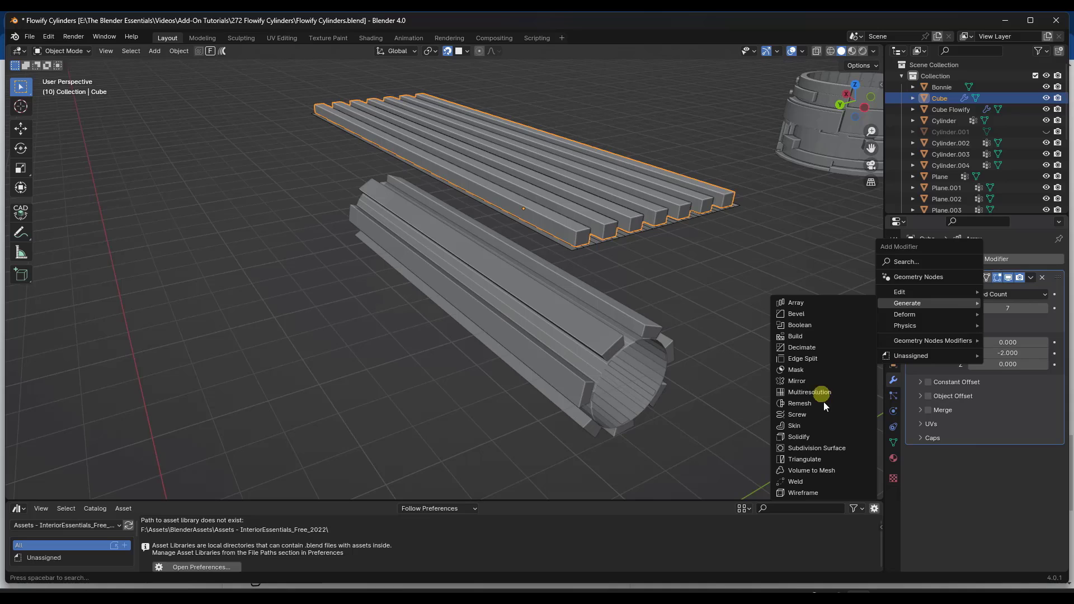
- Add a Simple Subdivision modifier at level 3 and apply rotation and scale to the bars
left_click(816, 447)
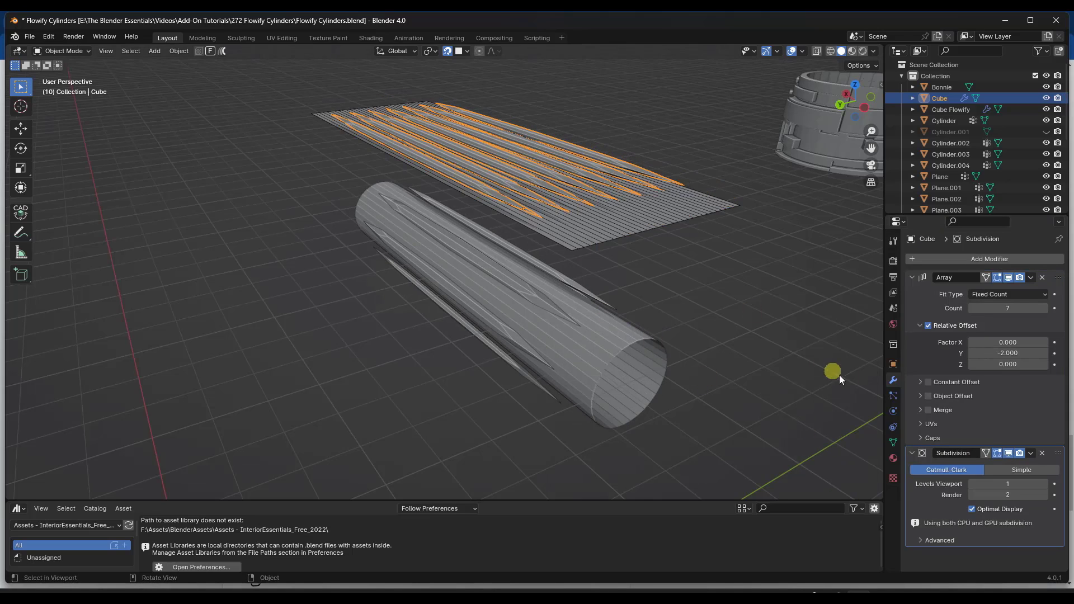
left_click(1020, 470)
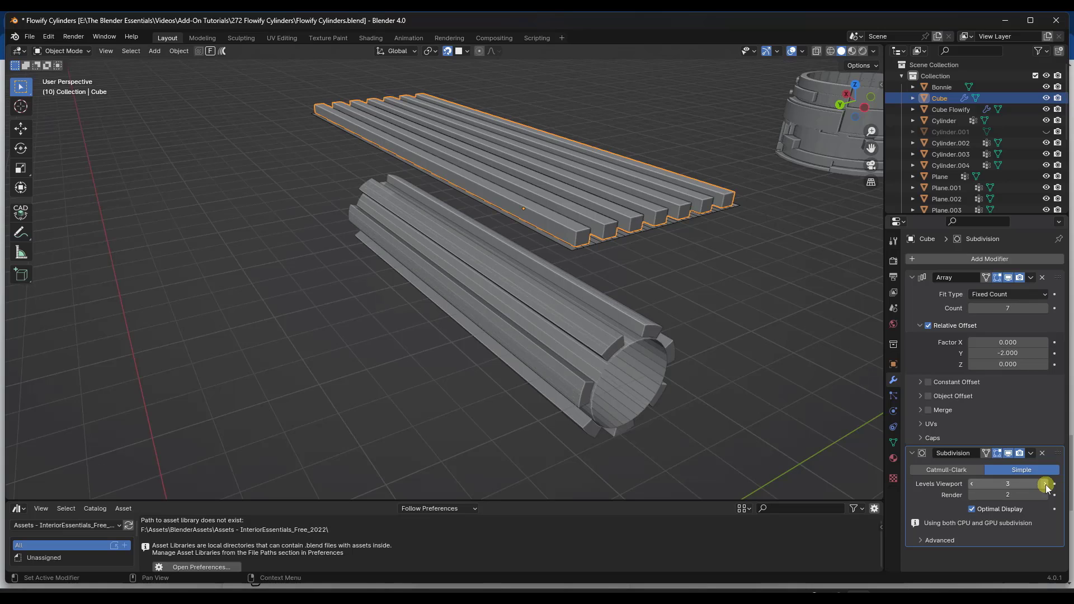
left_click(1045, 483)
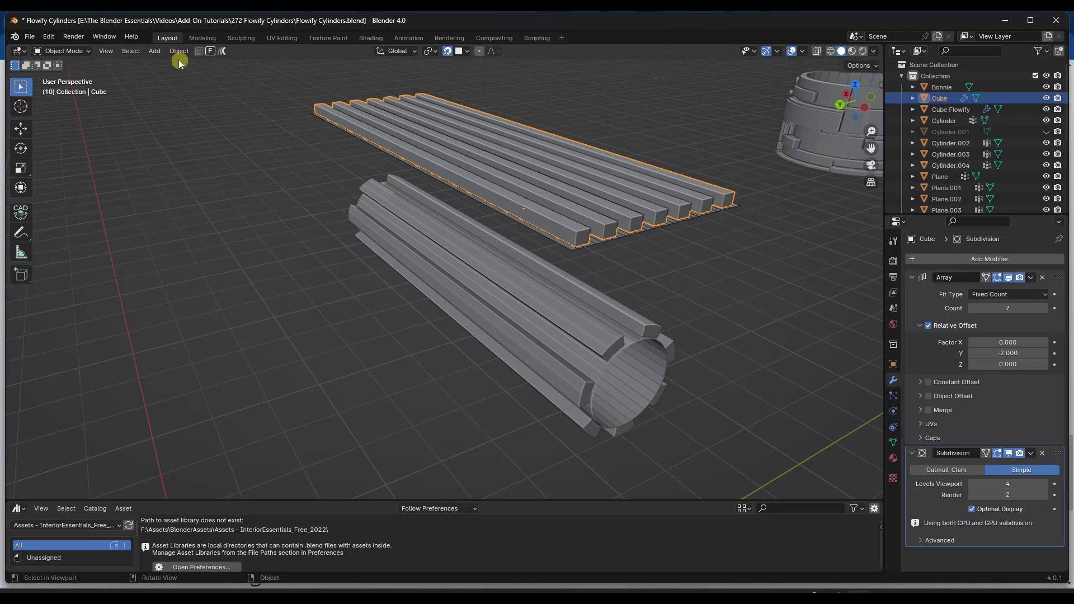
left_click(178, 51)
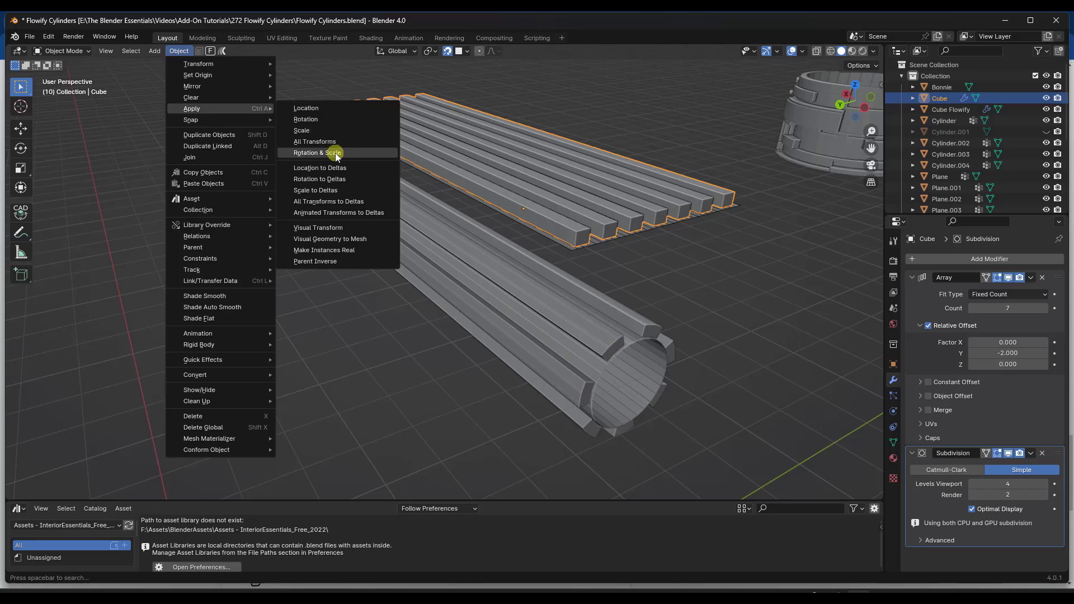
left_click(315, 152)
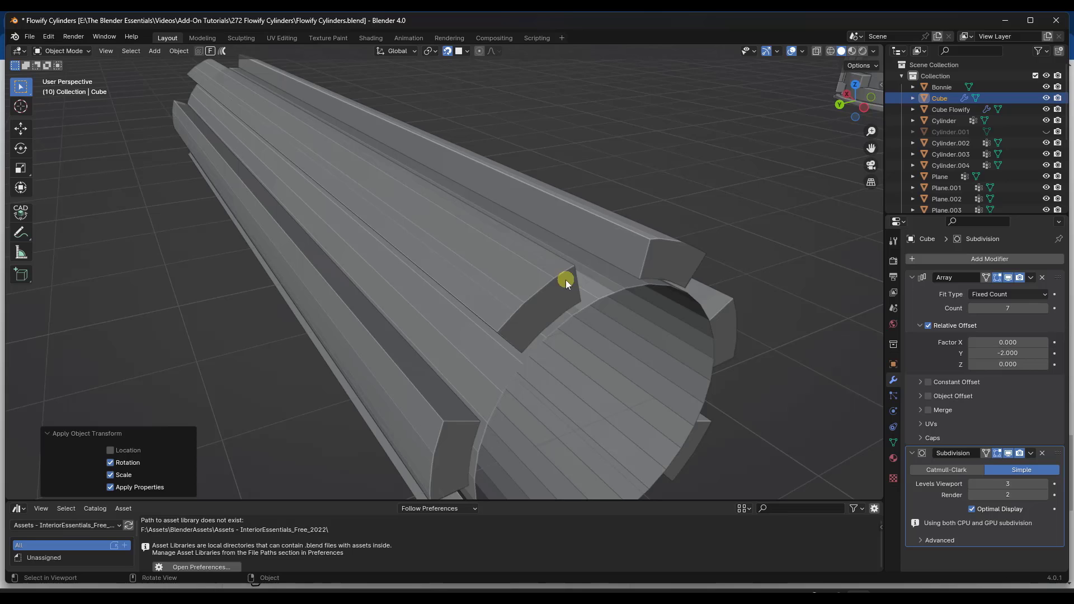
mouse_move(439, 220)
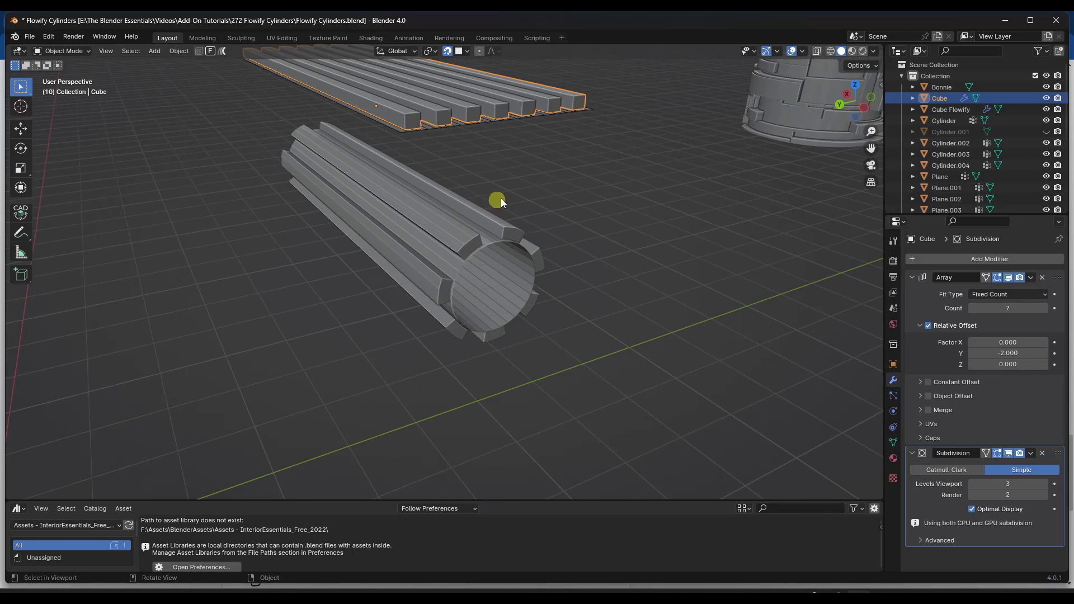
- Move the greebled panel in front of the flat grid plane
left_click_drag(496, 200, 541, 226)
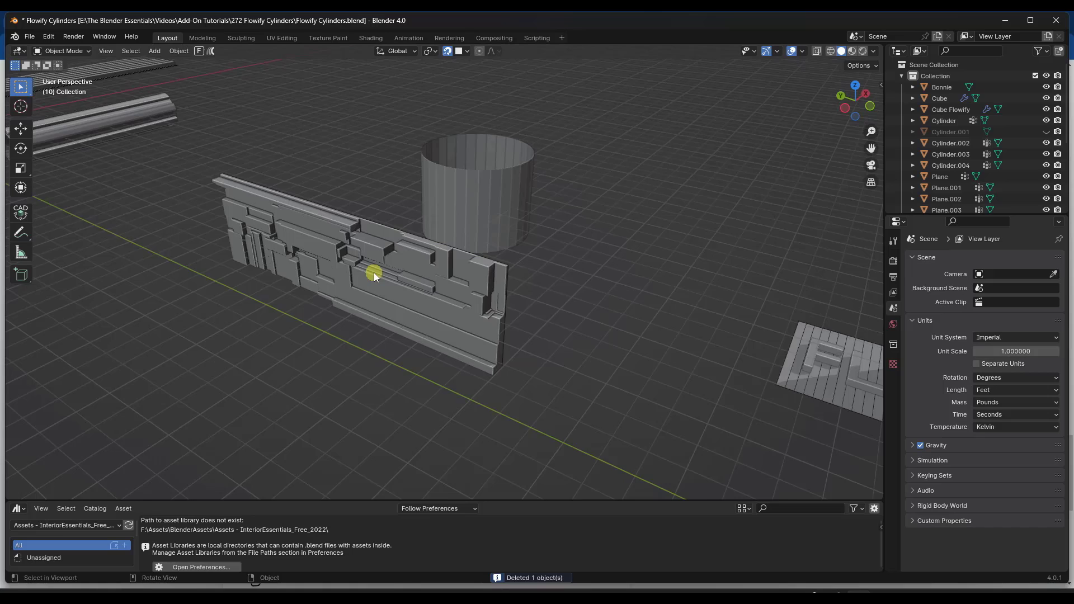
left_click_drag(376, 275, 407, 256)
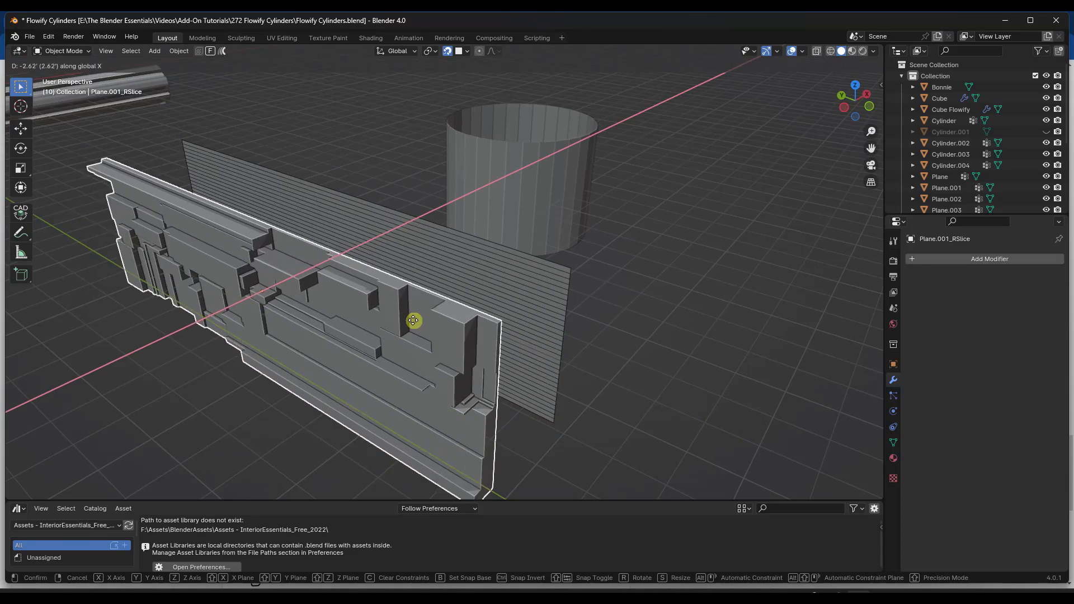
left_click_drag(413, 321, 470, 285)
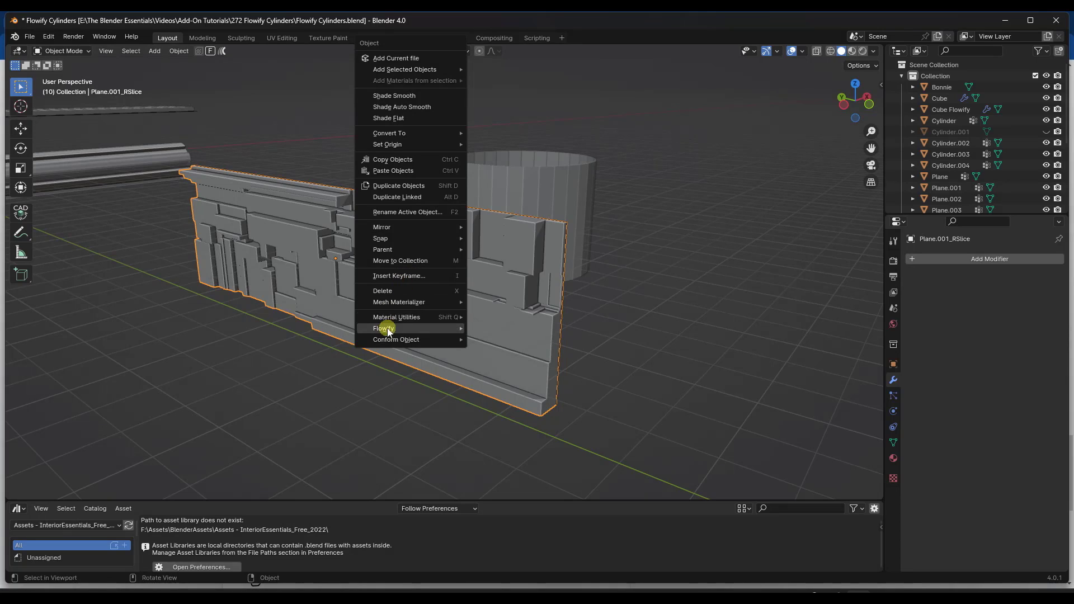
- Flowify the panel onto the cylinder by matching a grid corner to a cylinder corner
left_click(382, 328)
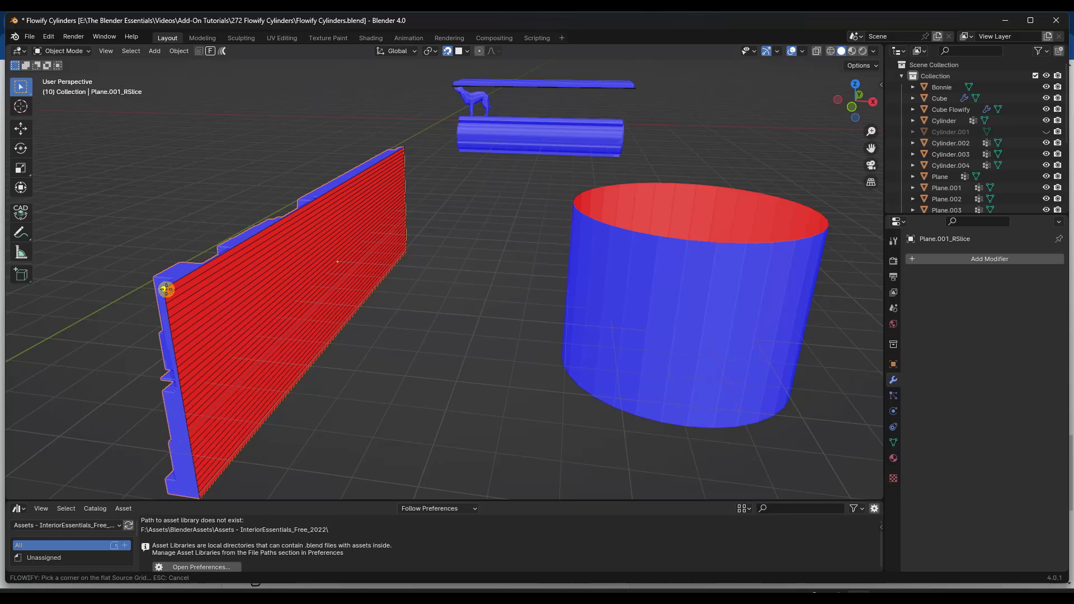
left_click(560, 348)
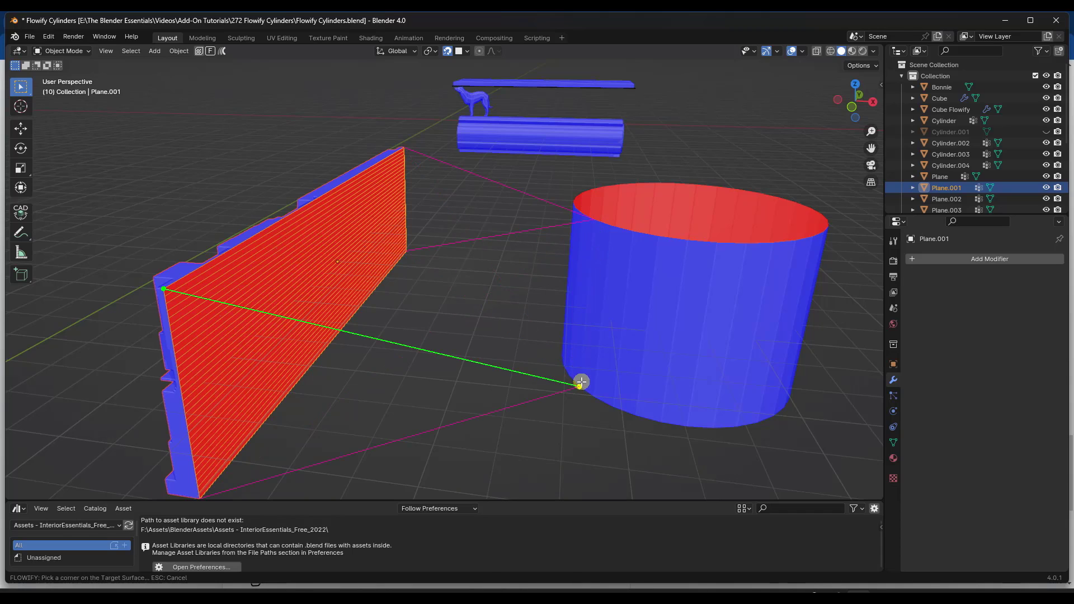
left_click(580, 381)
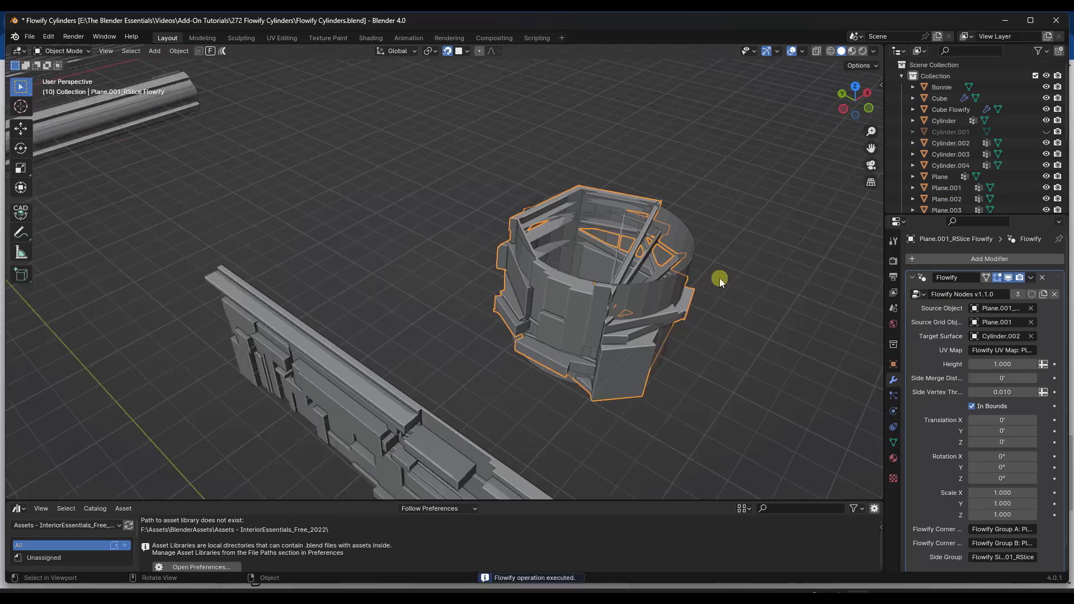
- Give the panel a Simple Subdivision Surface modifier at level 3
left_click_drag(720, 281, 647, 297)
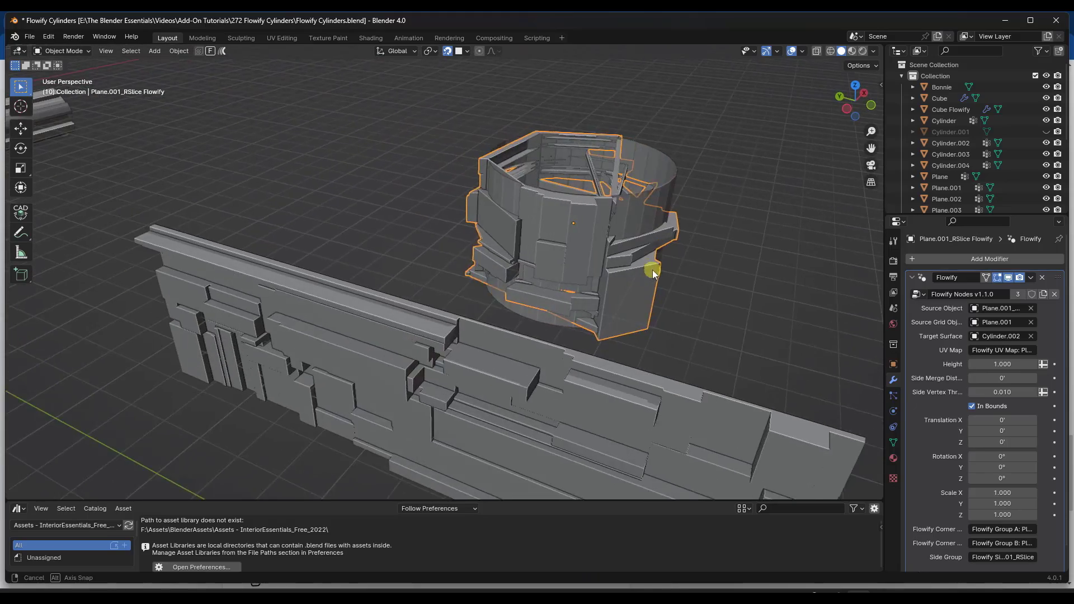
key("Tab")
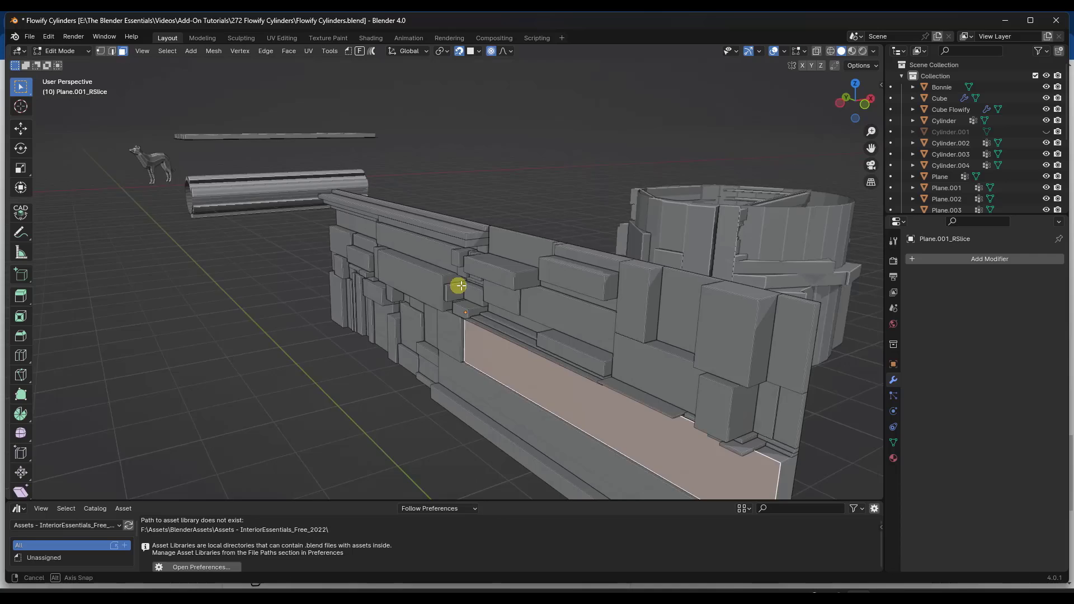
key("Tab")
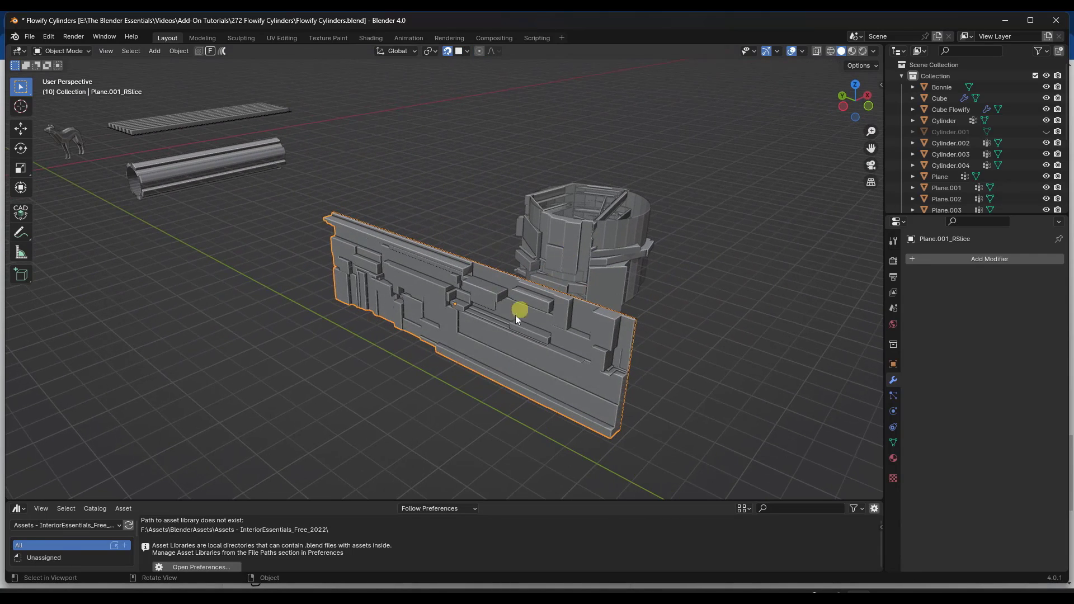
mouse_move(873, 270)
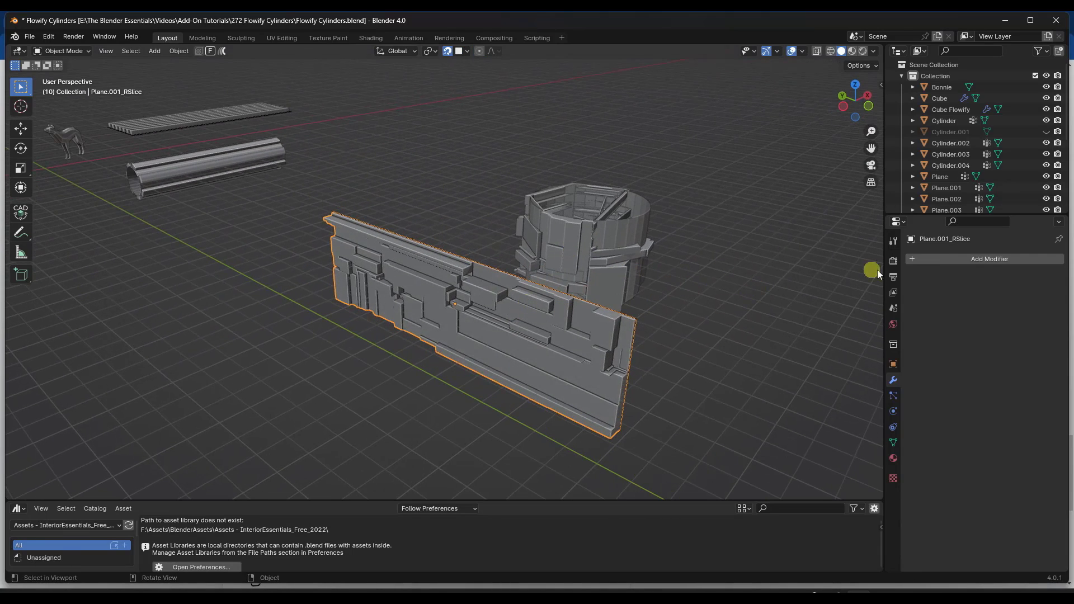
left_click(989, 259)
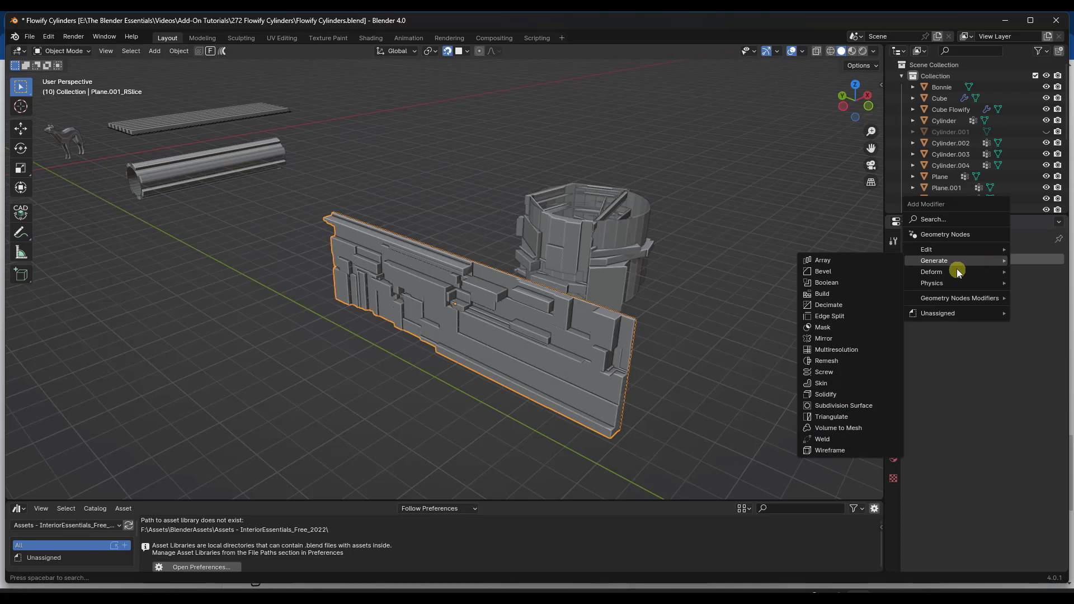
left_click(843, 405)
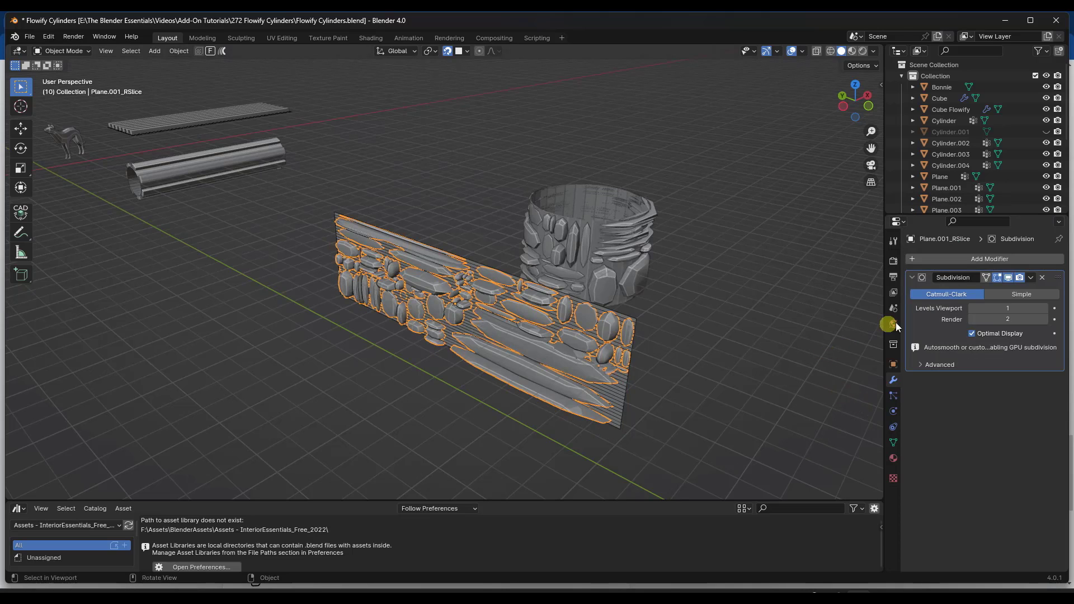
left_click(1020, 294)
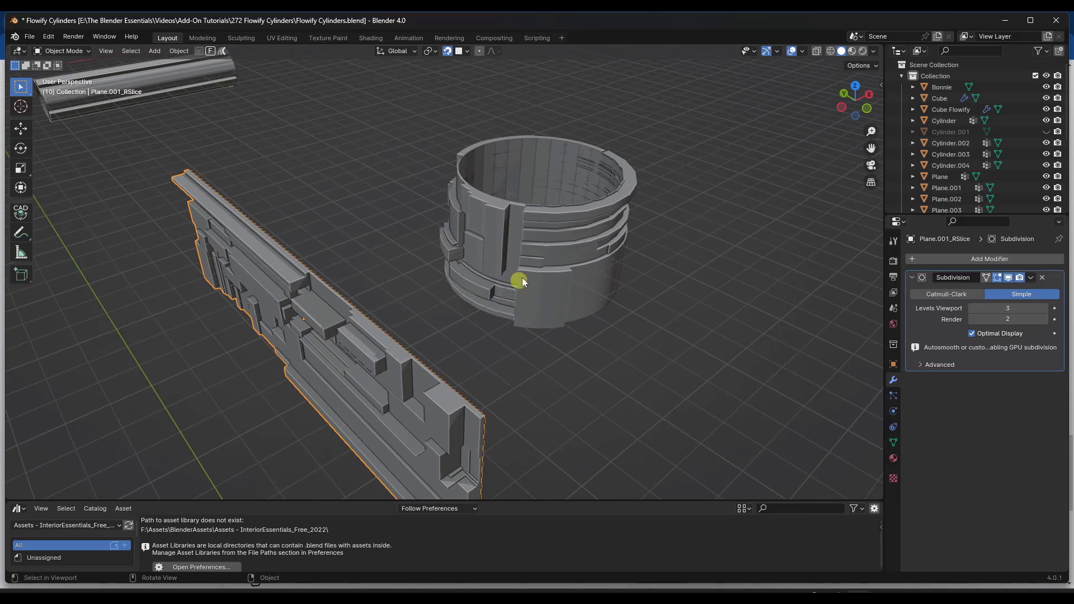
- Inspect the smoothed ring and scale the panel on Z to 0.79
left_click_drag(524, 281, 492, 288)
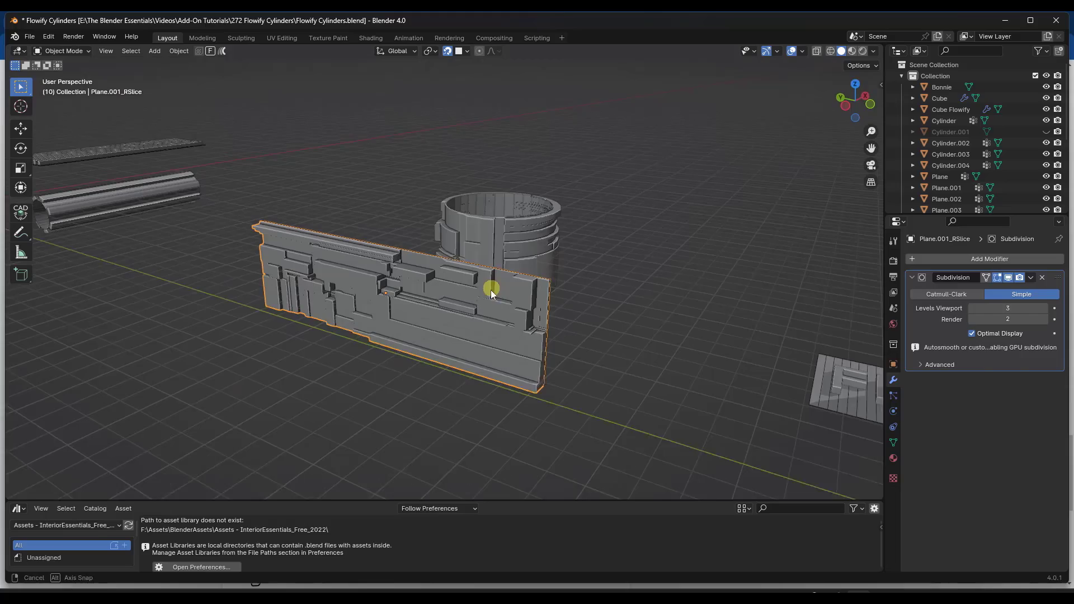
left_click_drag(491, 287, 536, 262)
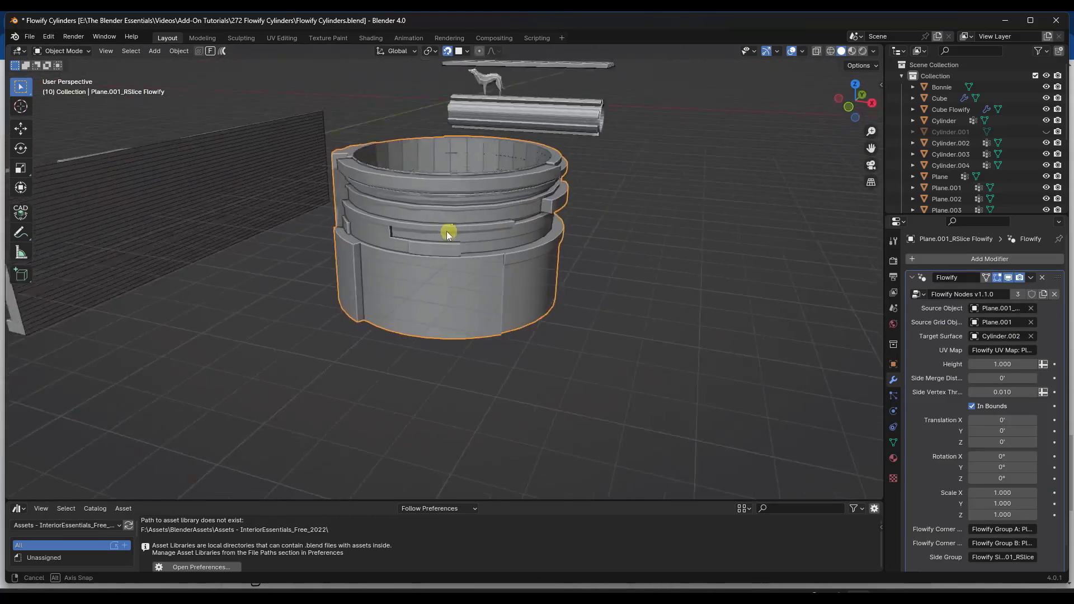
left_click_drag(449, 233, 644, 240)
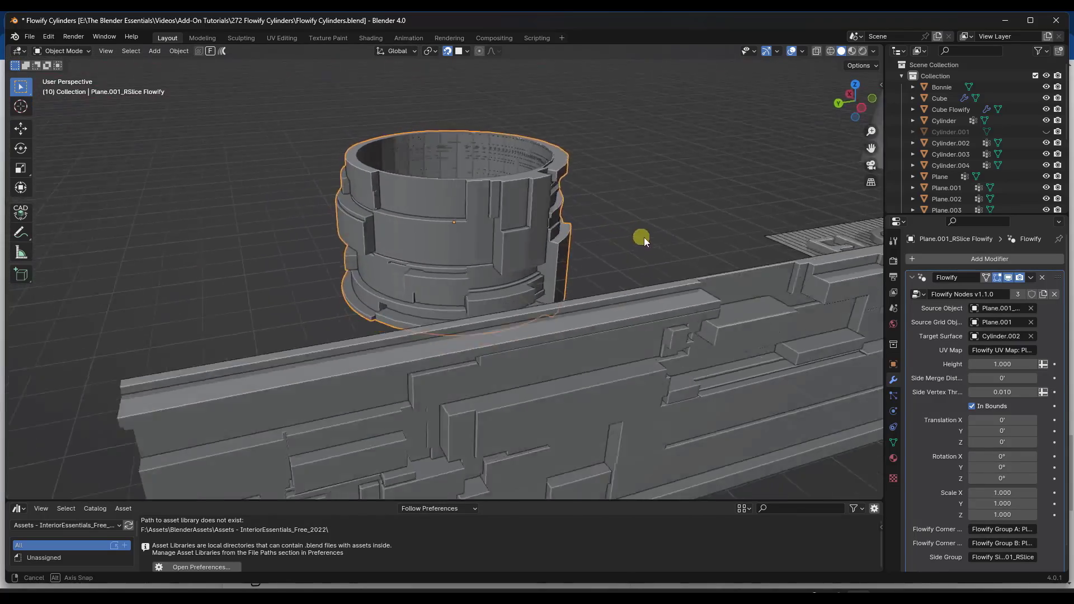
left_click_drag(643, 241, 581, 254)
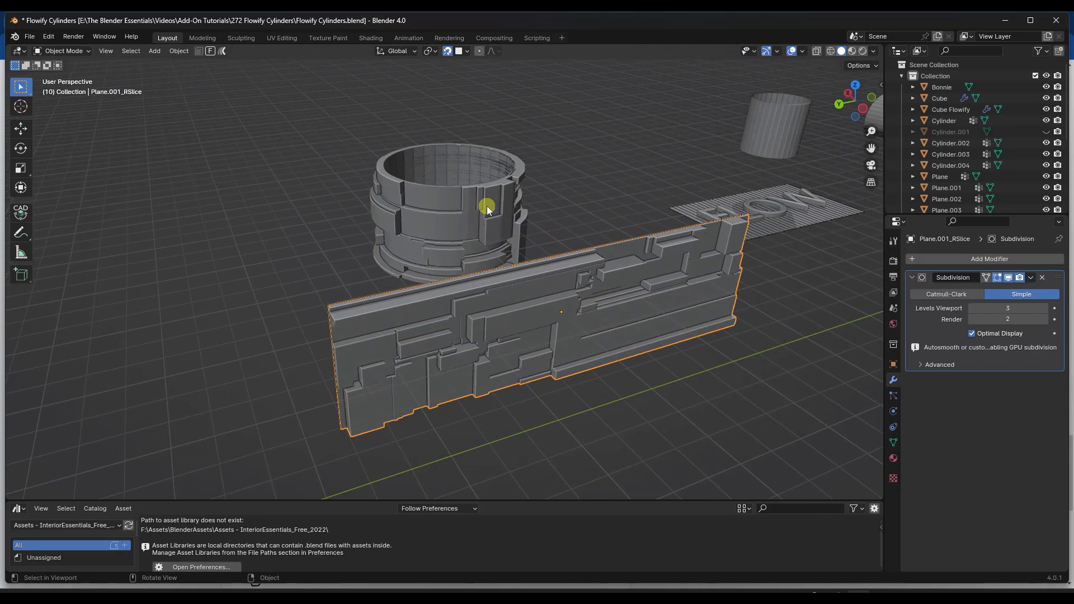
key("s")
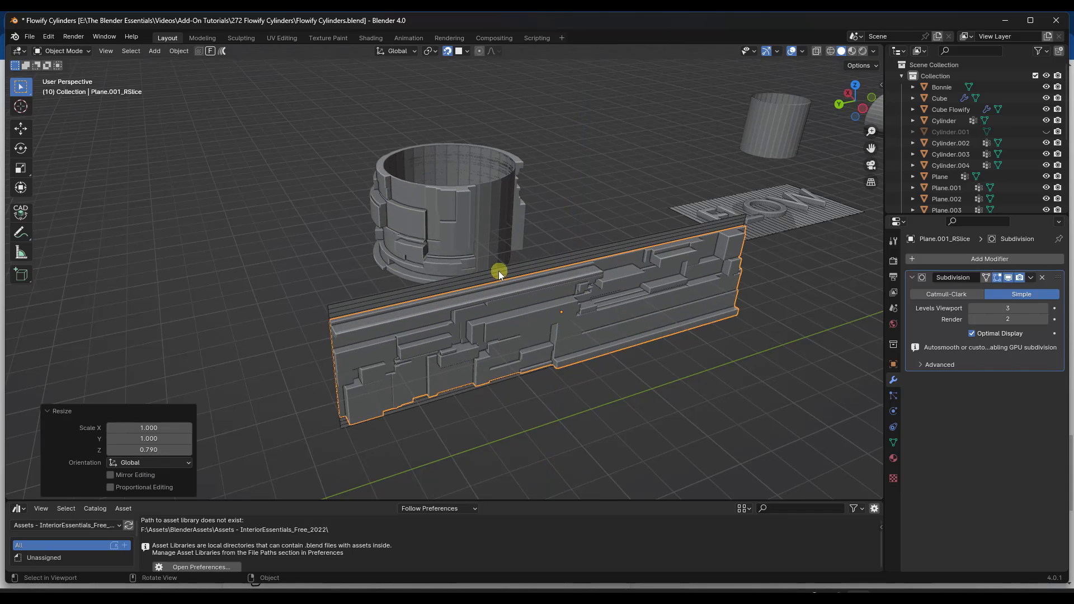
mouse_move(582, 296)
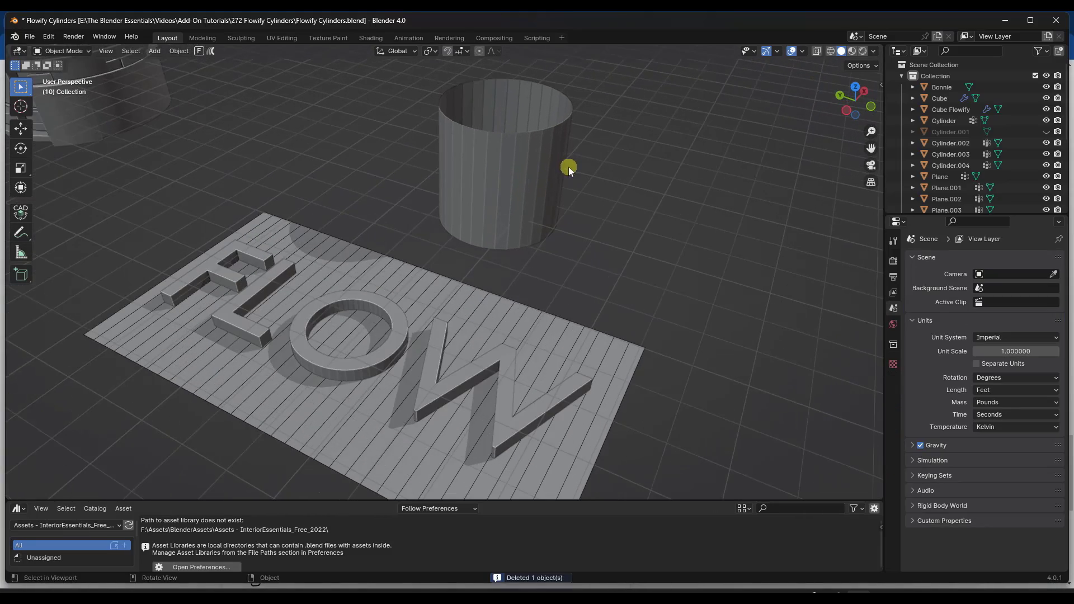
- Flowify the FLOW text using Plane.002 as source grid and Cylinder.003 as target
key("Tab")
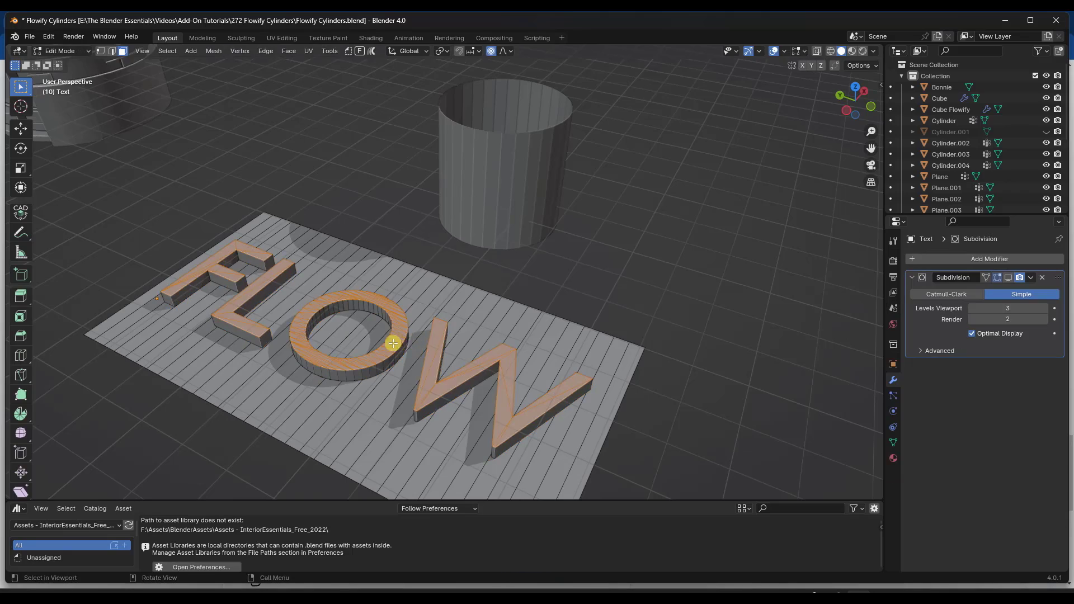
key("Tab")
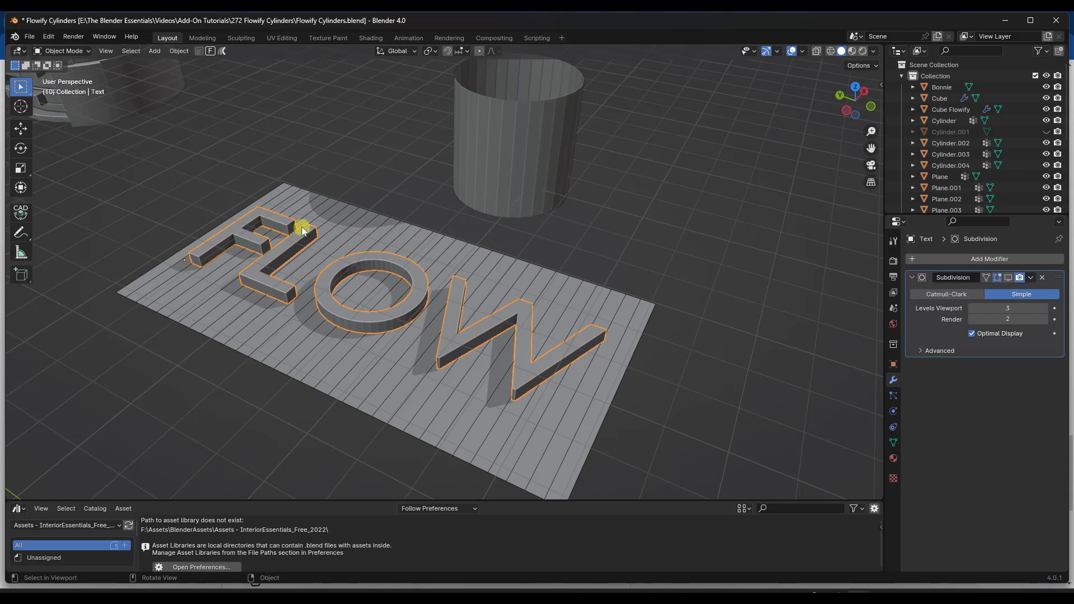
left_click(179, 51)
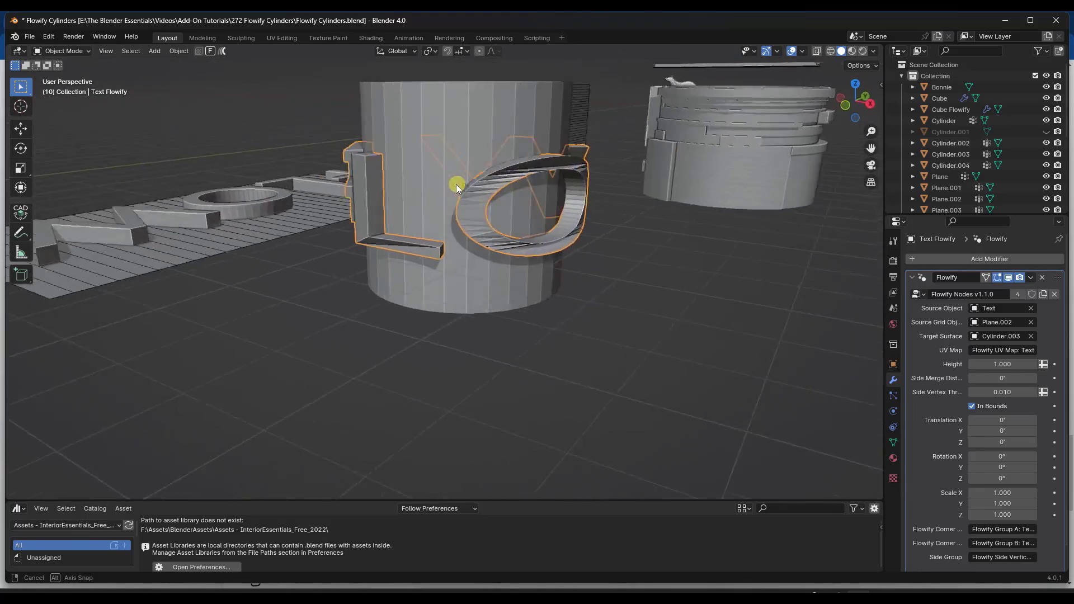
left_click_drag(455, 189, 558, 185)
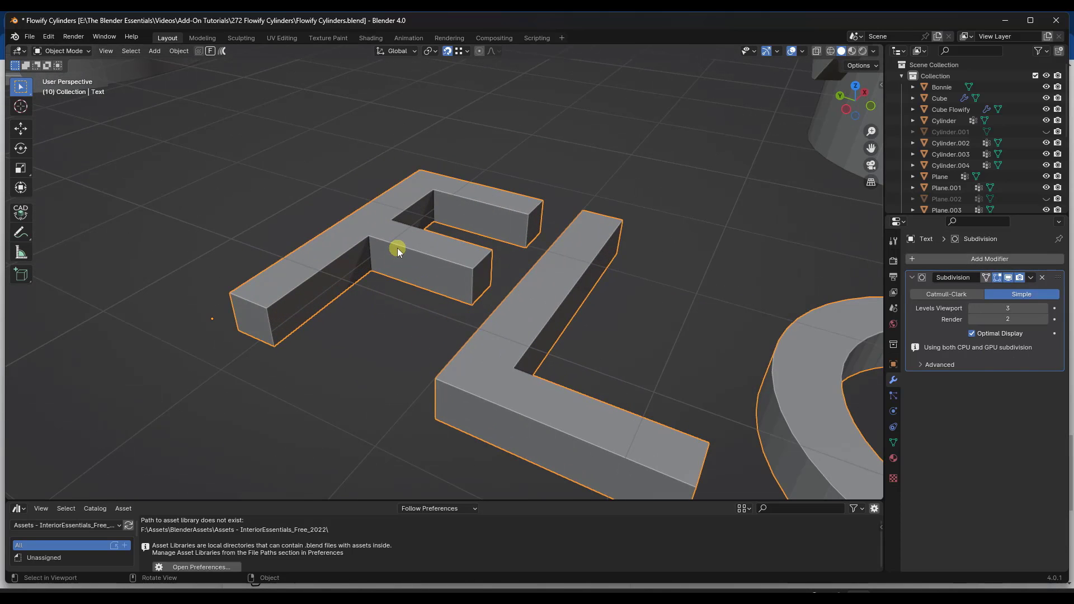
mouse_move(394, 263)
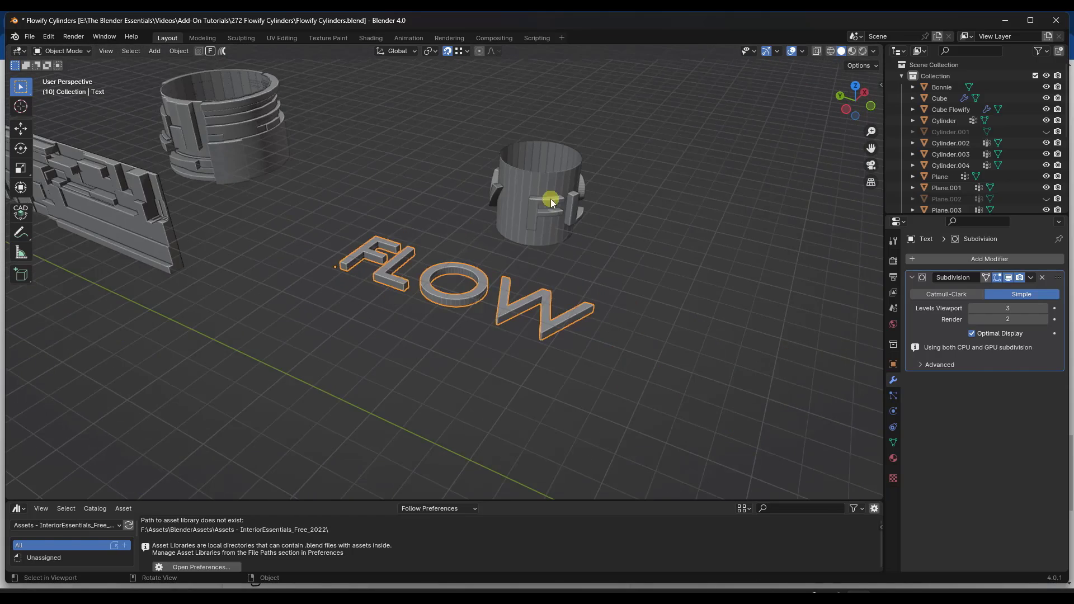
- Slide the FLOW text across the grid plane so the wrapped letters shift, then confirm
scroll("up", 3)
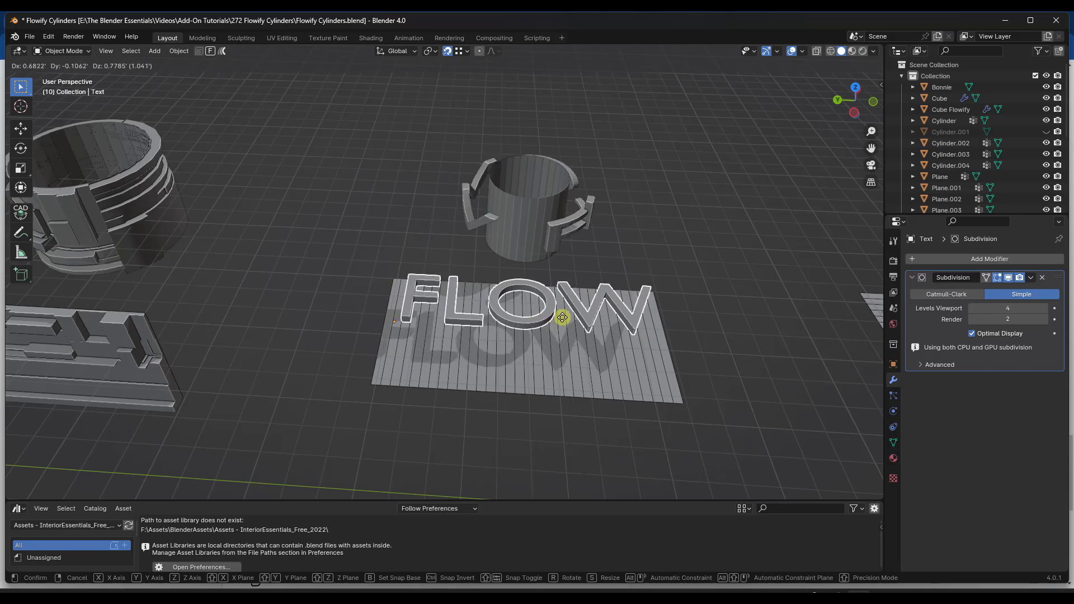
left_click_drag(561, 316, 543, 314)
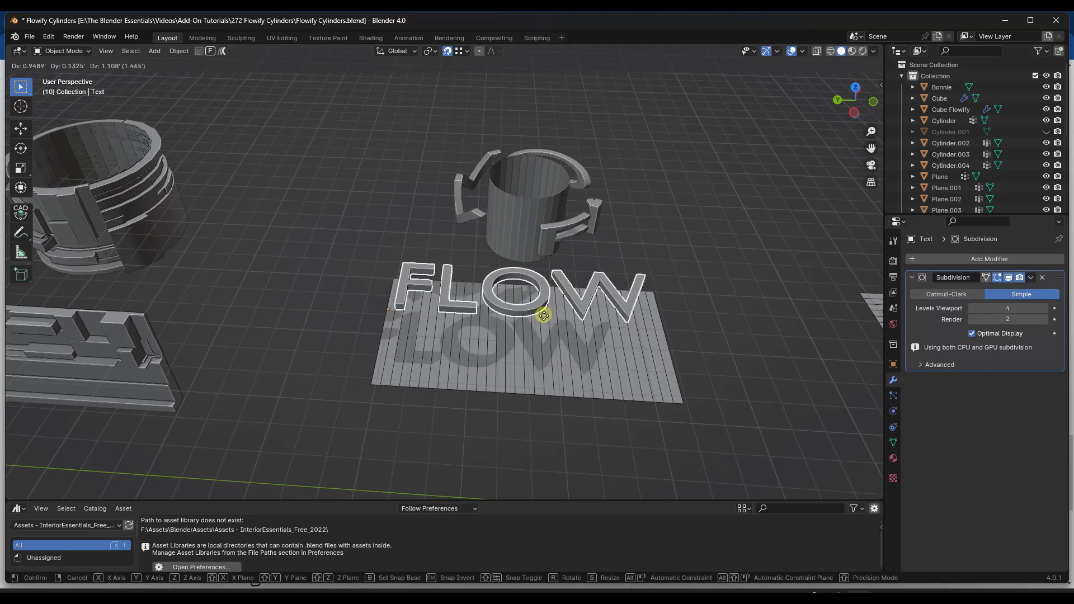
left_click_drag(543, 314, 477, 326)
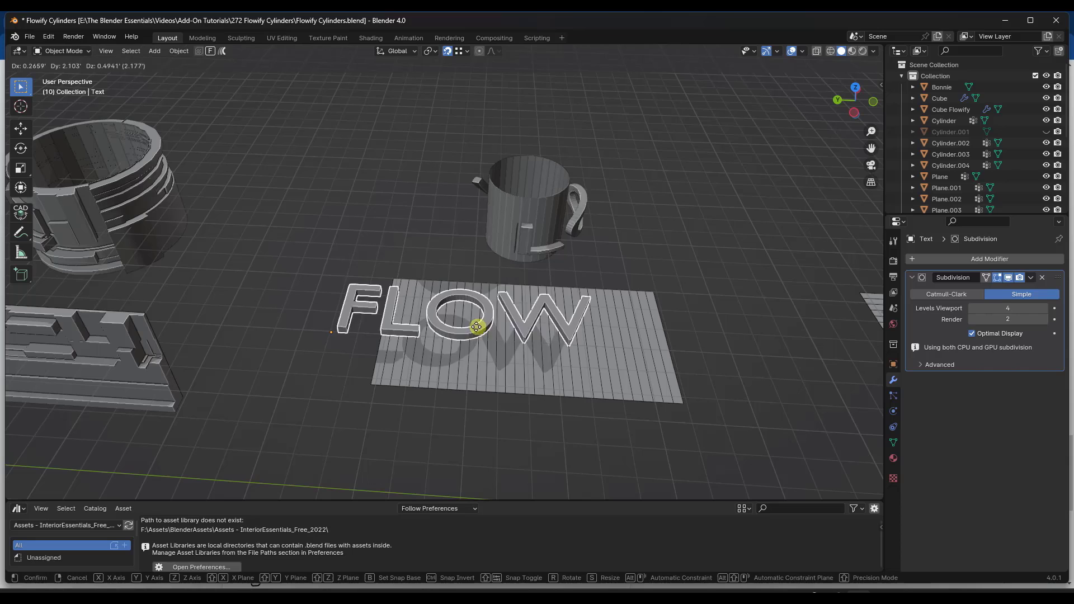
left_click_drag(476, 326, 311, 320)
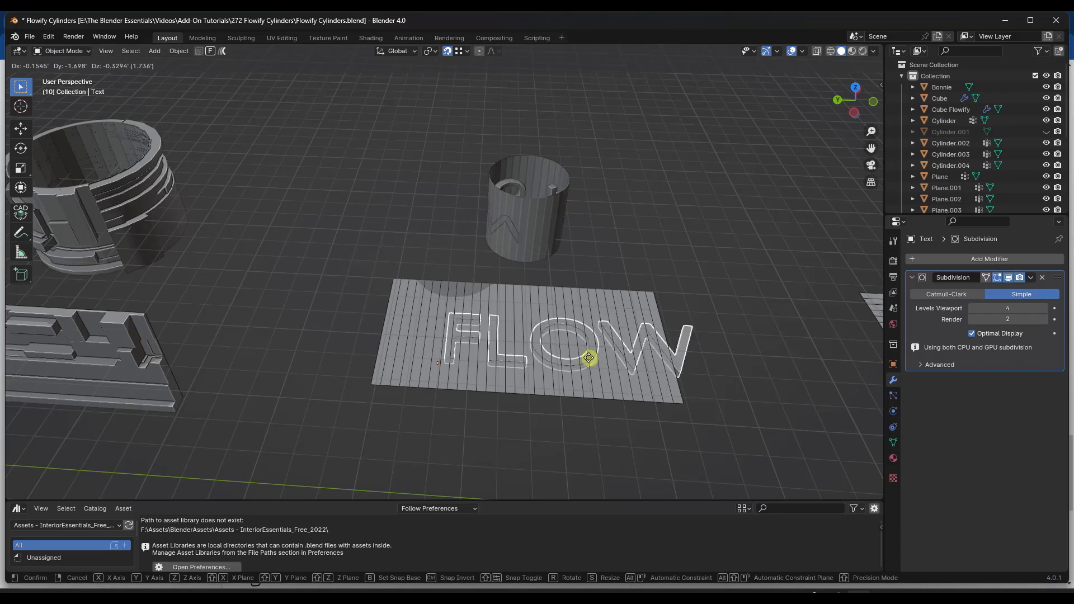
left_click(562, 345)
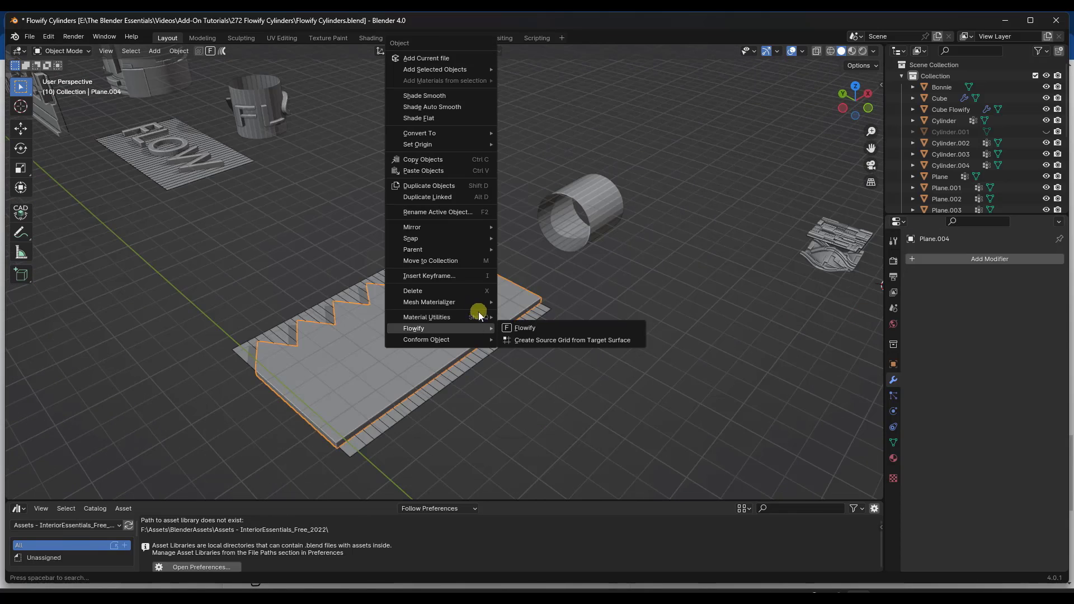
- Flowify the zigzag plane onto the cylinder, then squash the strip along Y
left_click(571, 340)
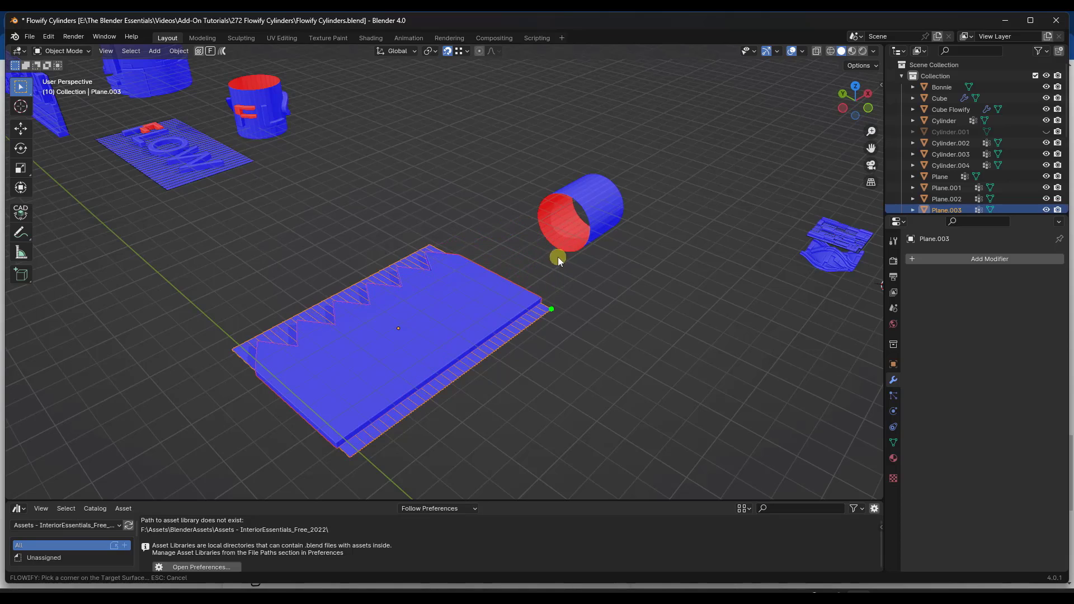
left_click(558, 256)
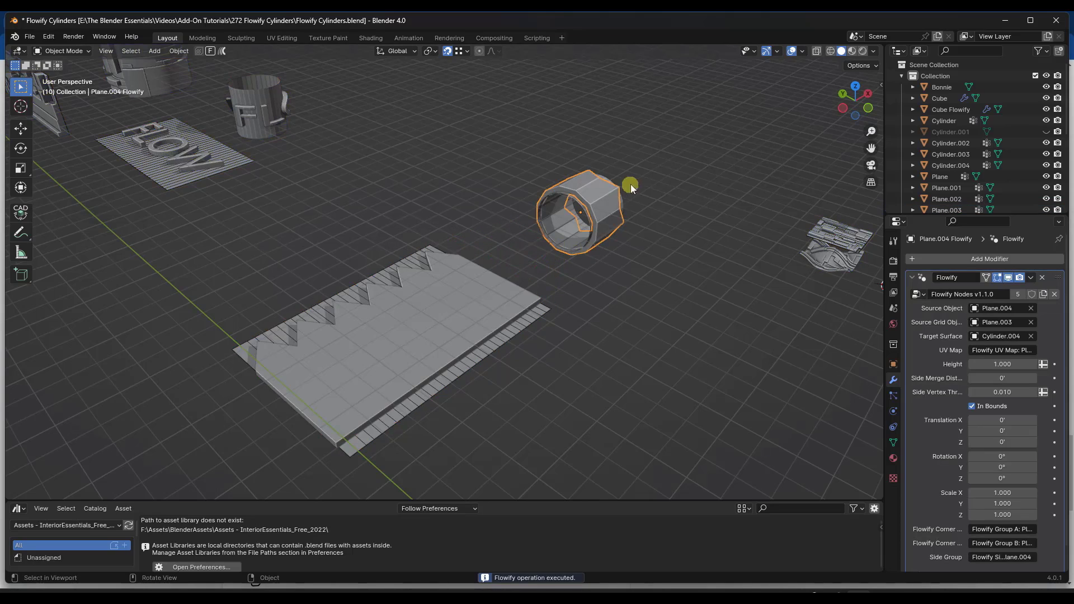
left_click_drag(630, 186, 411, 240)
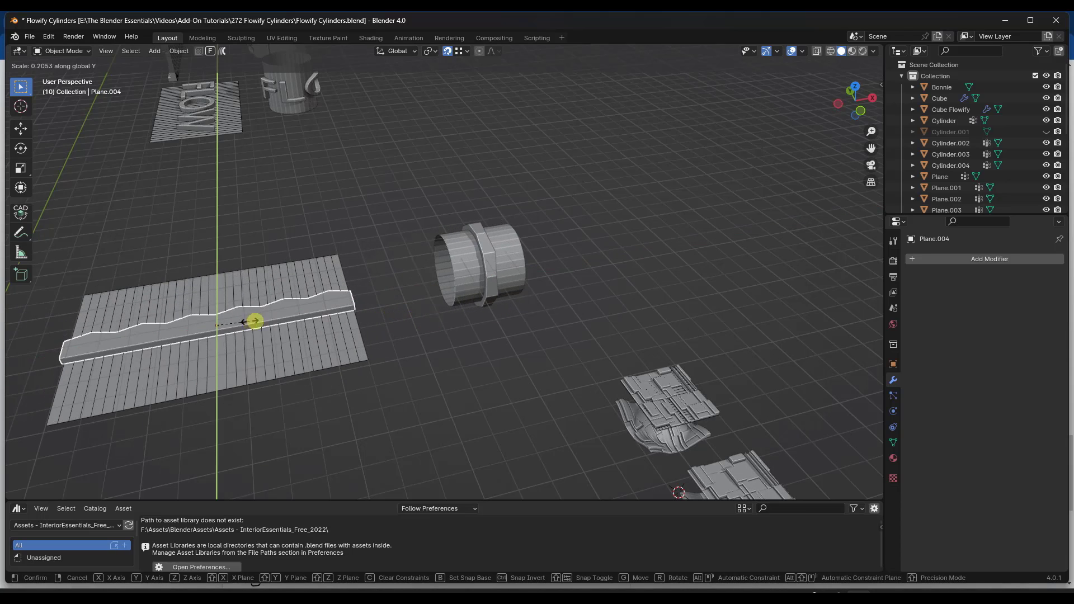
left_click_drag(253, 321, 293, 329)
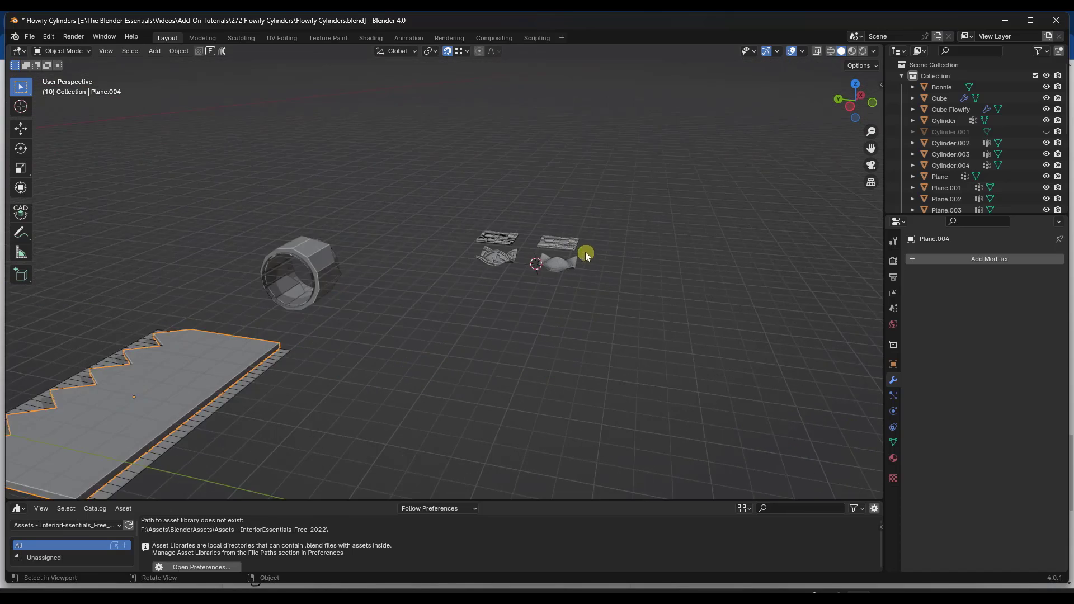
key("Tab")
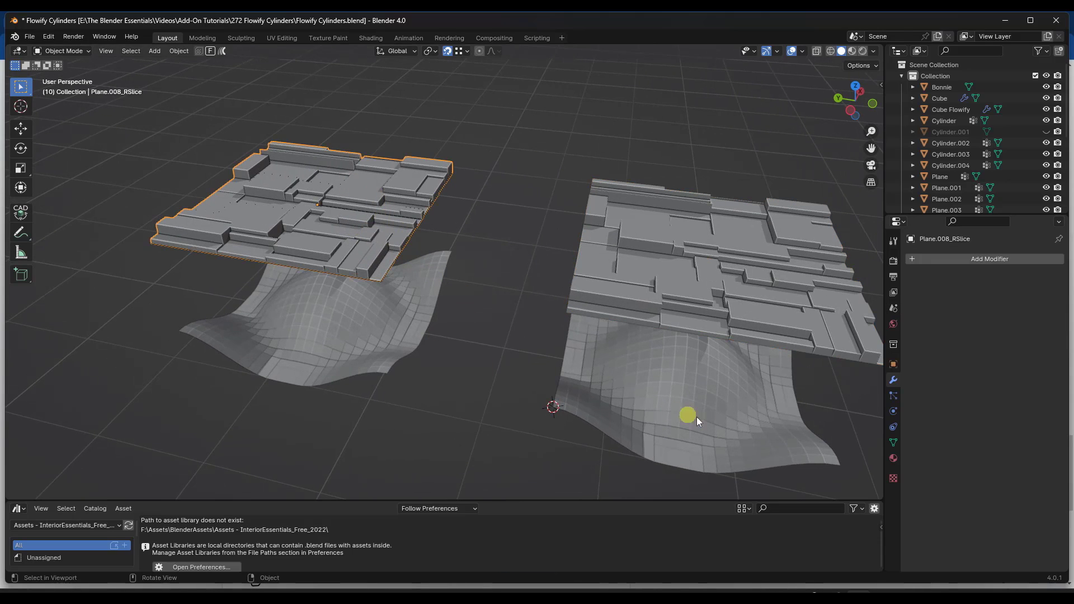
- Flow the tiled panel over the wavy surface and add a Simple Subdivision modifier
left_click_drag(686, 415, 329, 226)
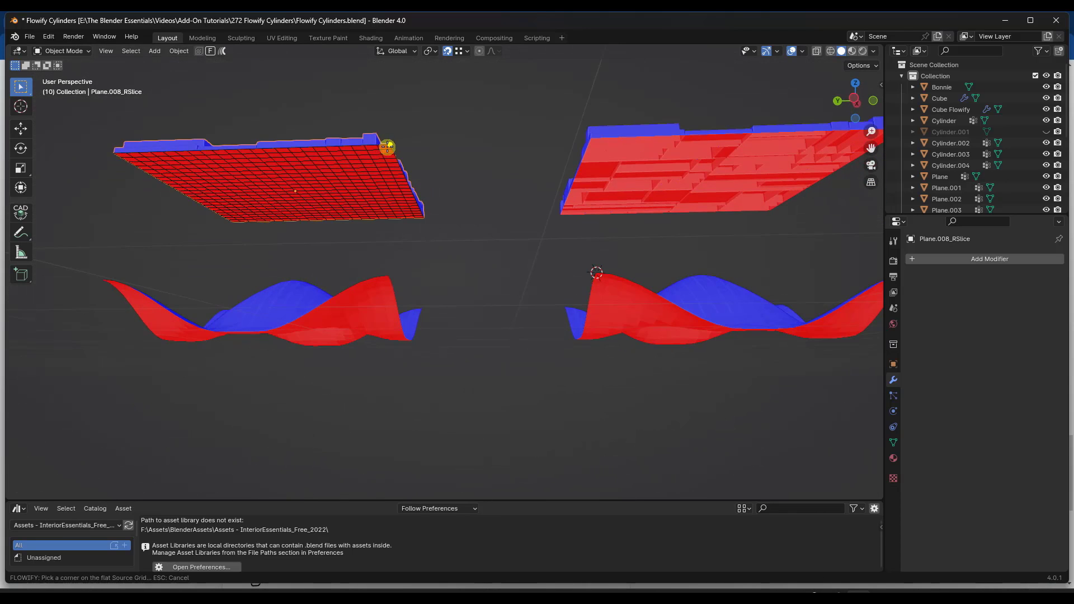
left_click(387, 146)
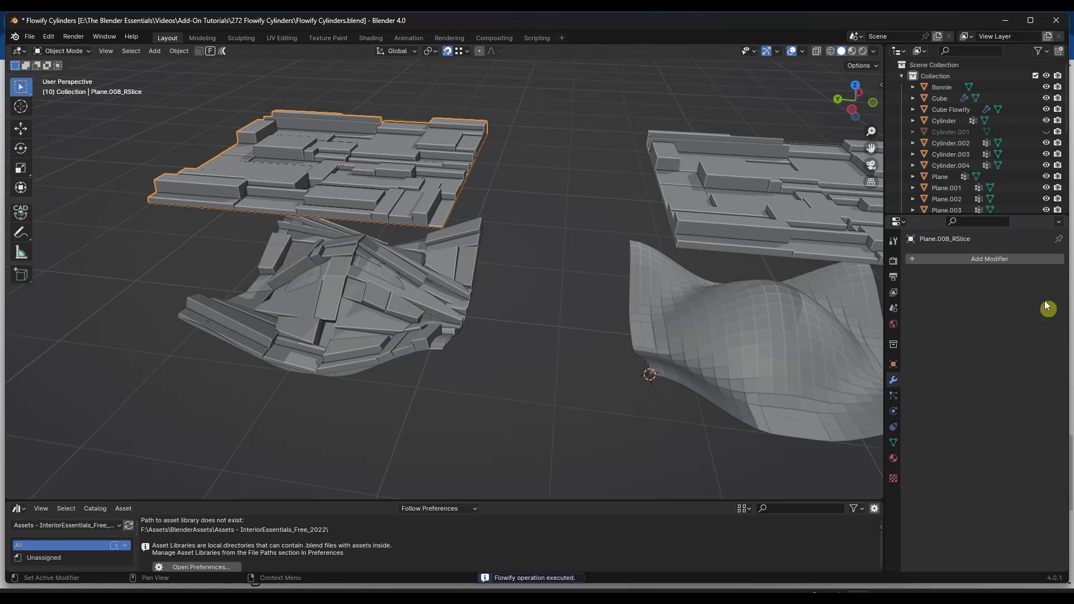
left_click(989, 259)
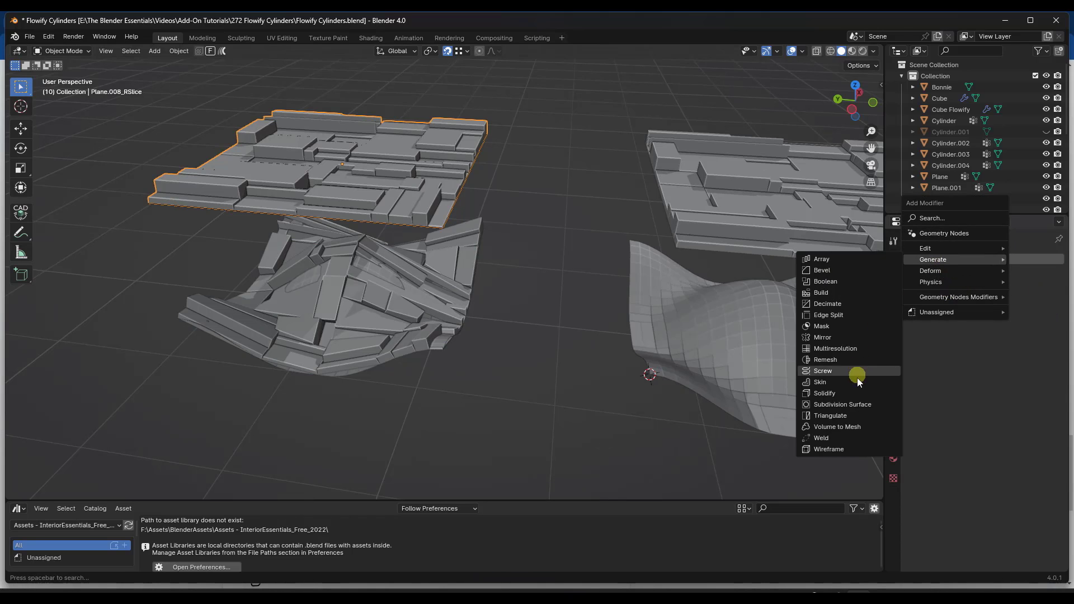
left_click(842, 403)
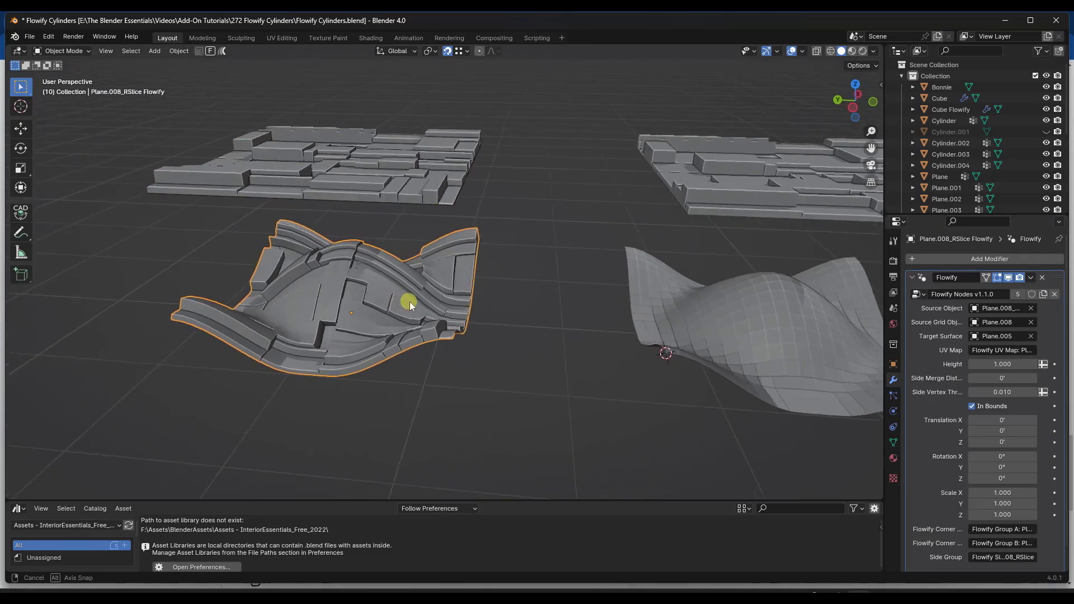
- Rotate the panel copy around the Z axis
left_click_drag(411, 305, 287, 284)
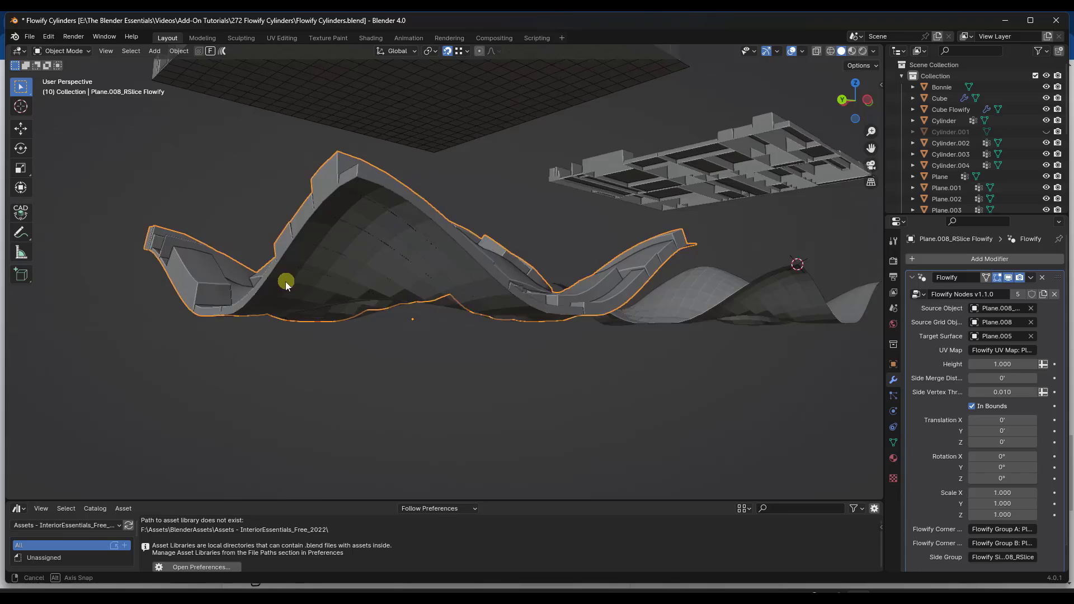
left_click_drag(286, 285, 206, 322)
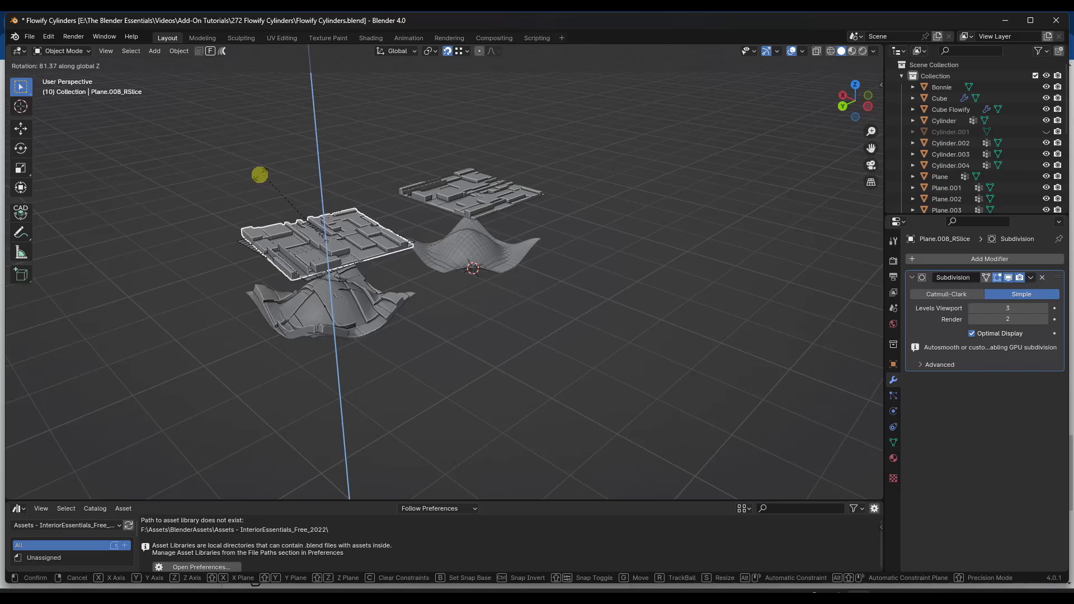
left_click(326, 263)
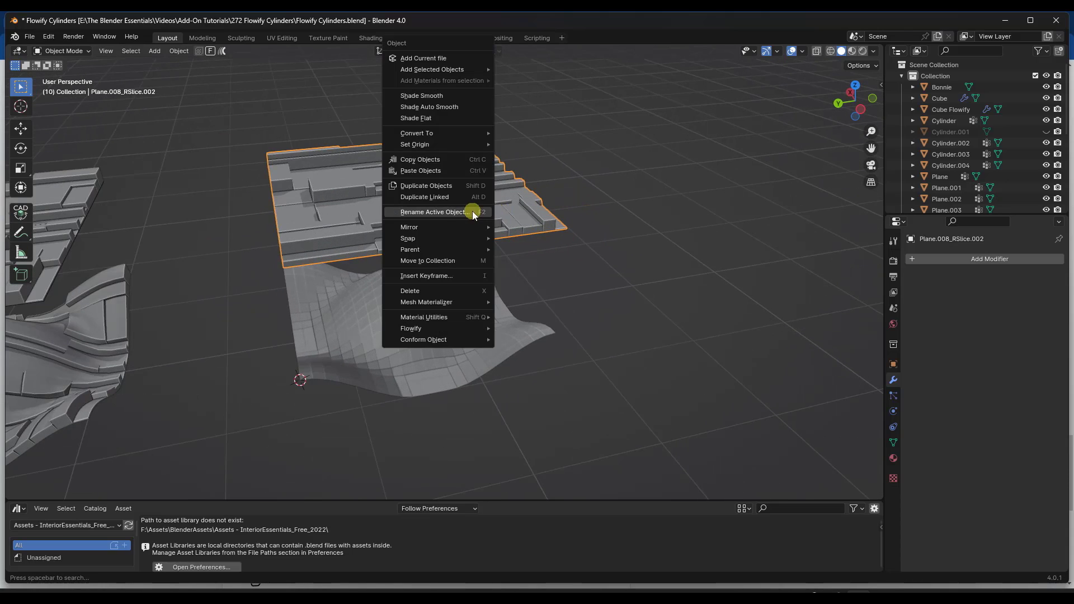
- Conform the panel copy onto the wavy surface with a deformation lattice and 3 simple subdivisions
left_click(334, 225)
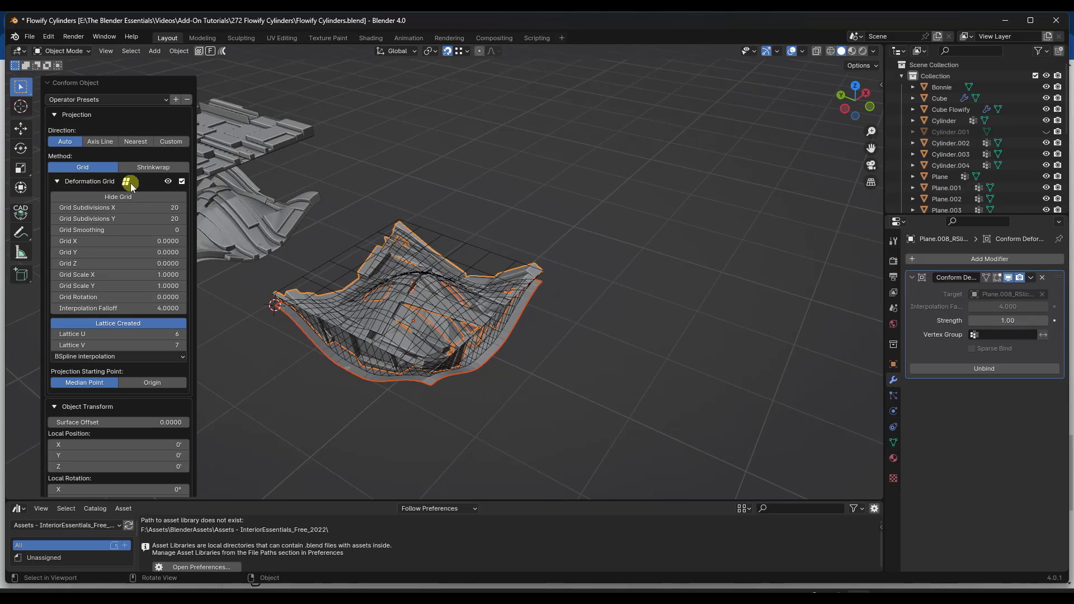
left_click(117, 322)
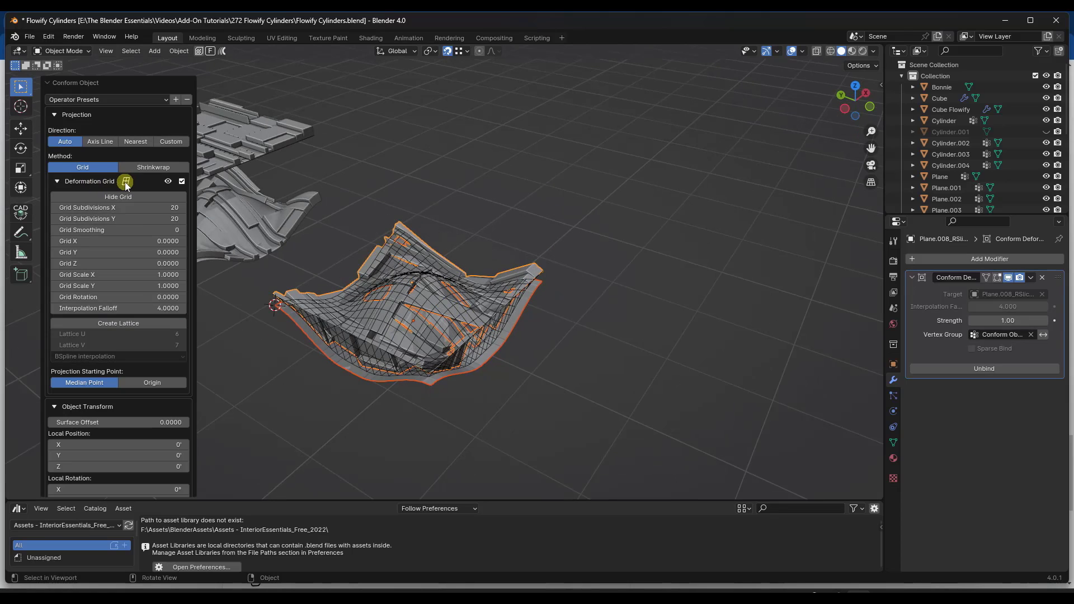
left_click(118, 322)
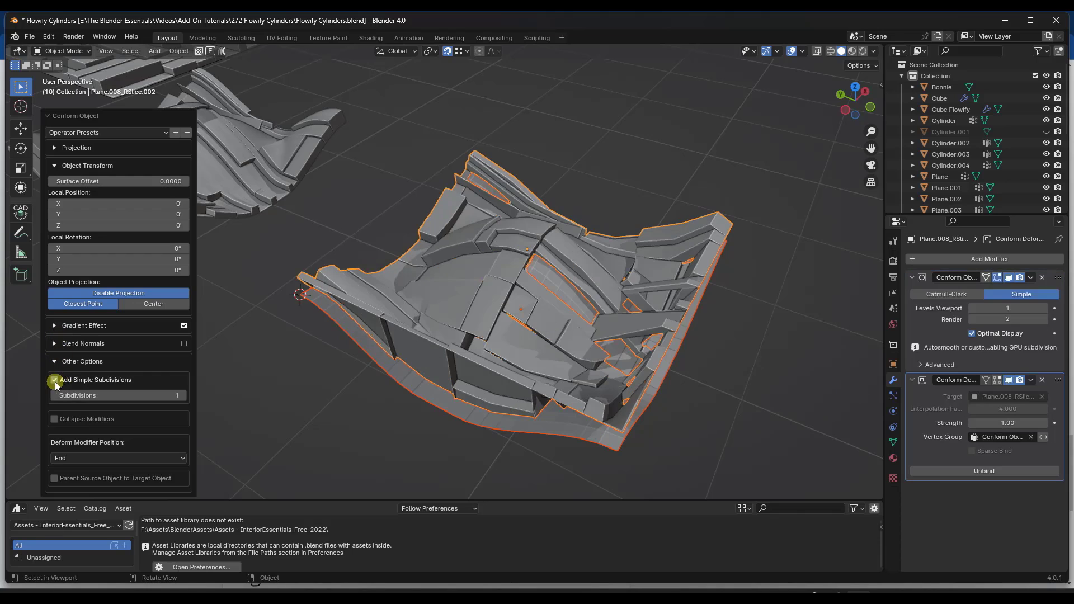
left_click(184, 395)
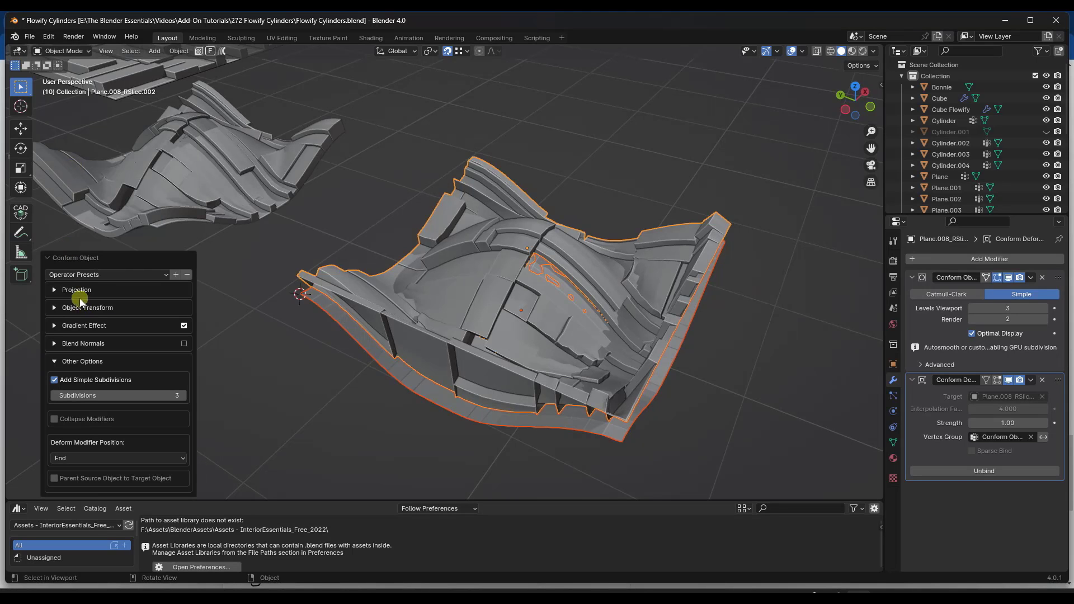
left_click(76, 289)
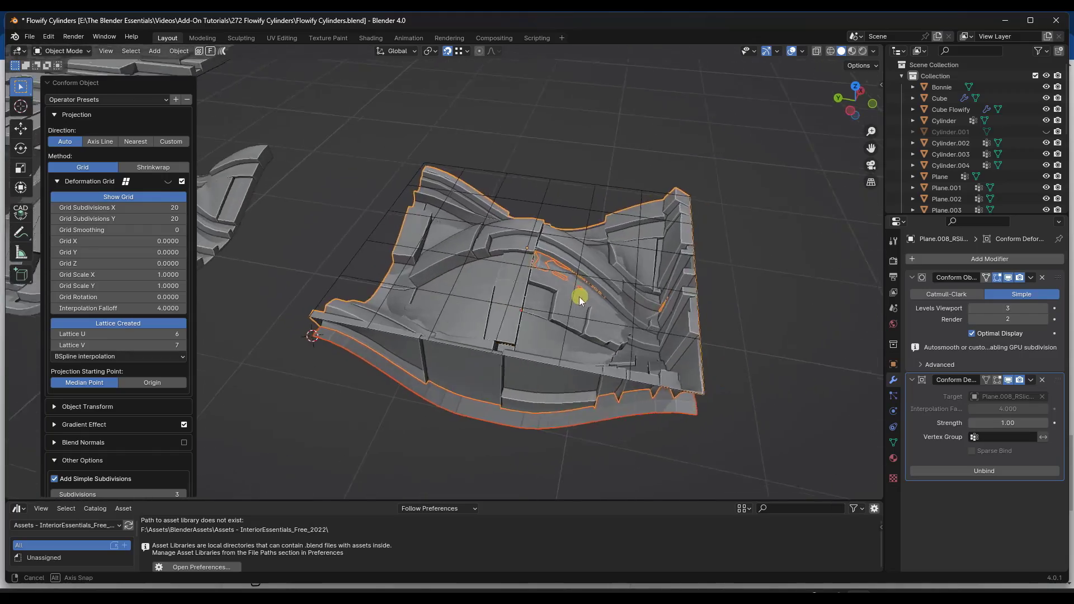
left_click_drag(579, 298, 627, 287)
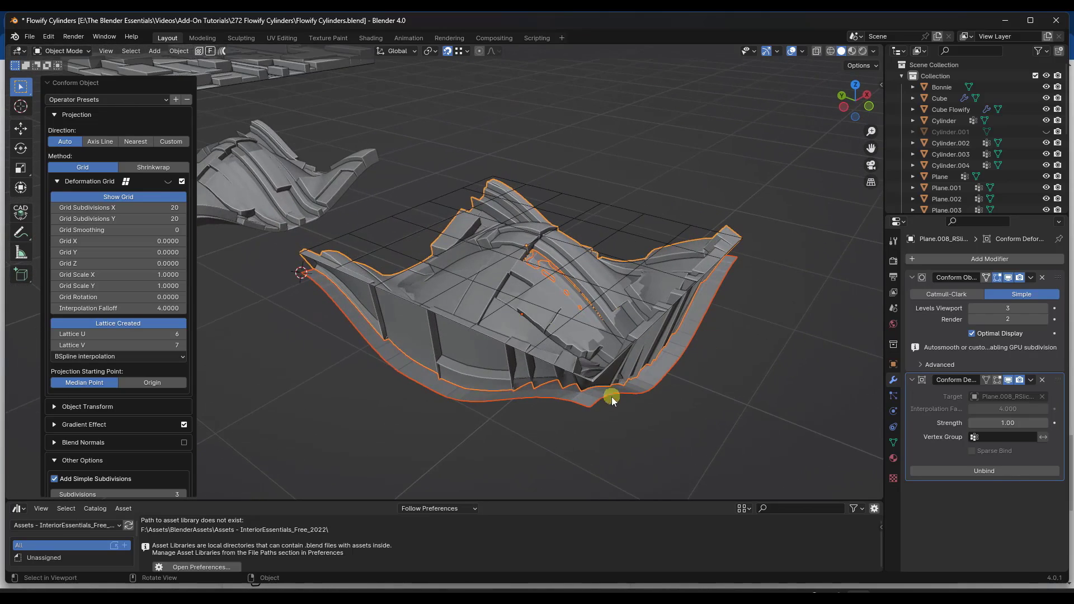
left_click_drag(611, 401, 618, 376)
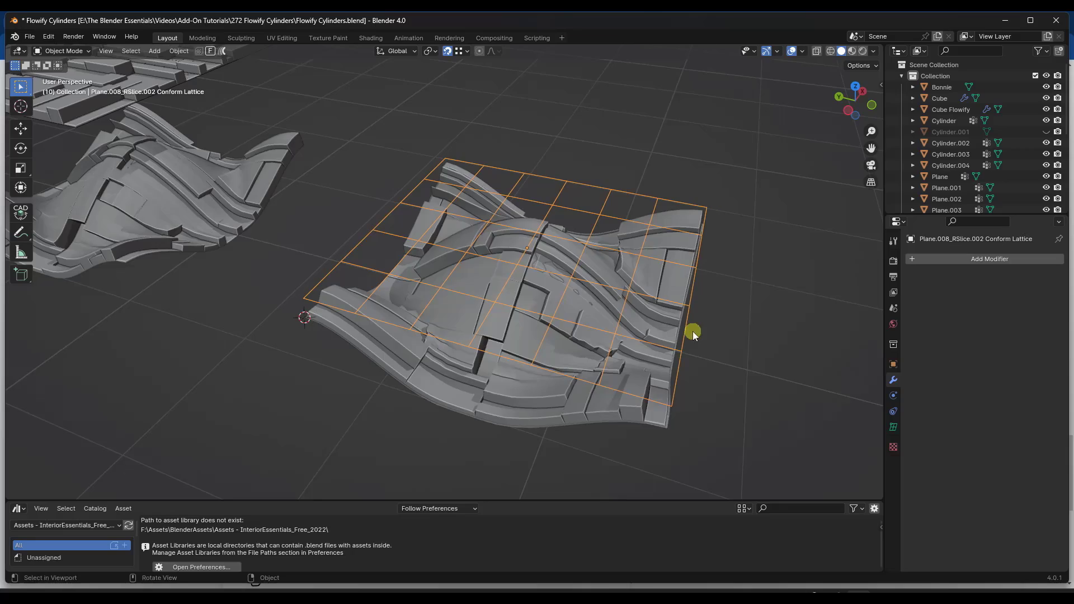
- In the lattice's Edit Mode, shrink a group of lattice points with proportional falloff
key("Tab")
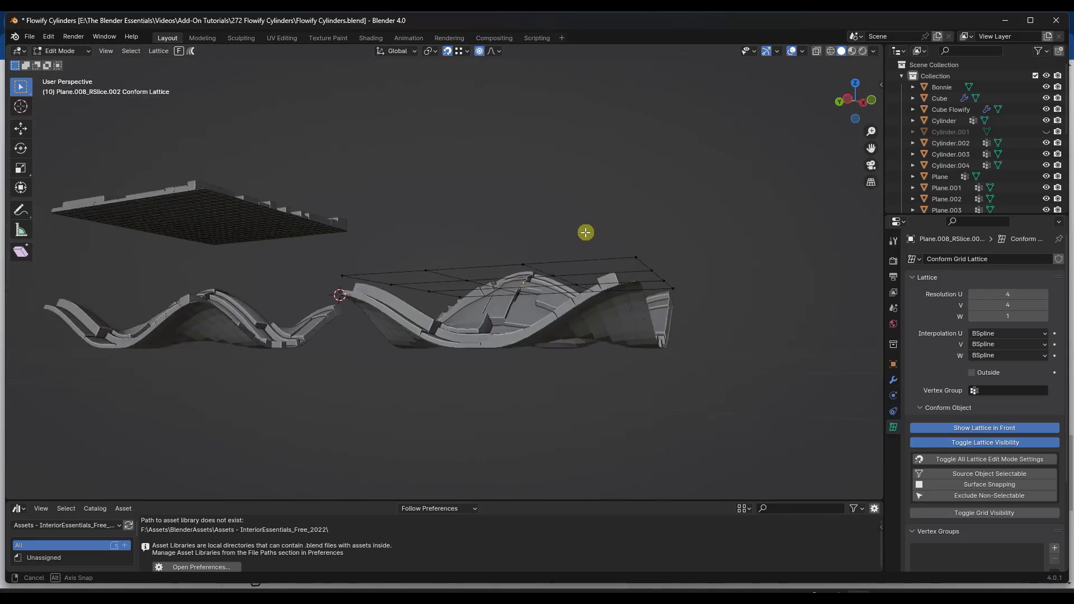
left_click_drag(585, 232, 683, 293)
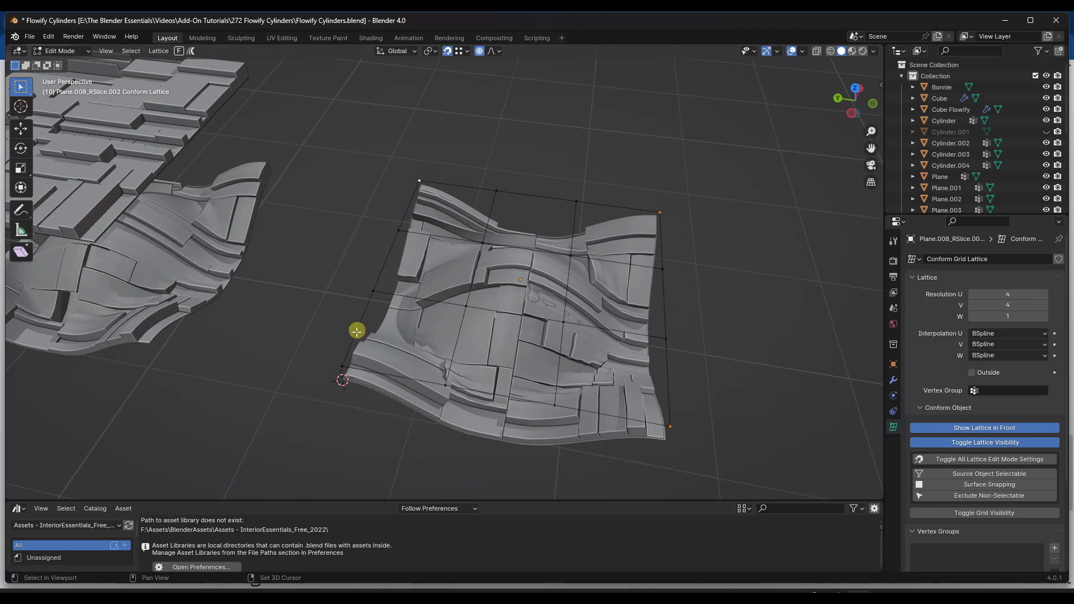
key("s")
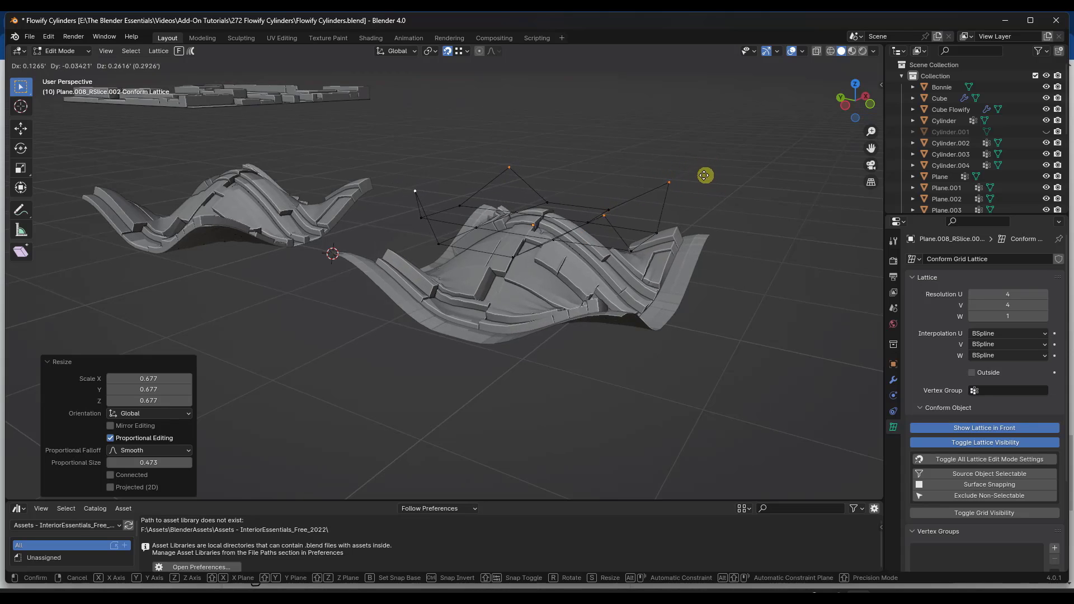
left_click_drag(705, 175, 690, 320)
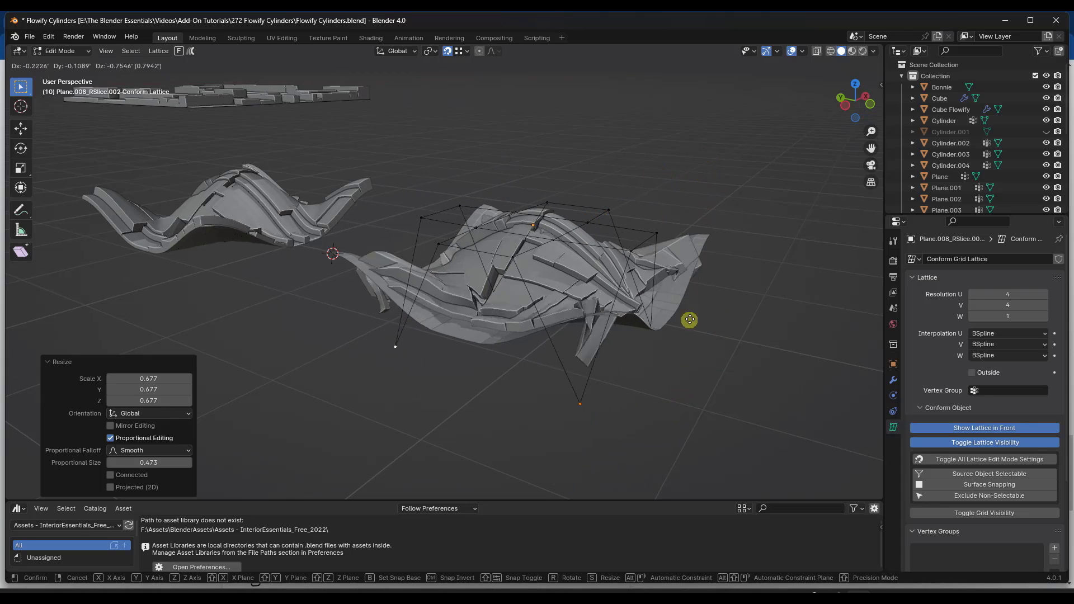
- Drag lattice points, lifting a corner and an edge, to bend and billow the panel
left_click_drag(689, 320, 698, 169)
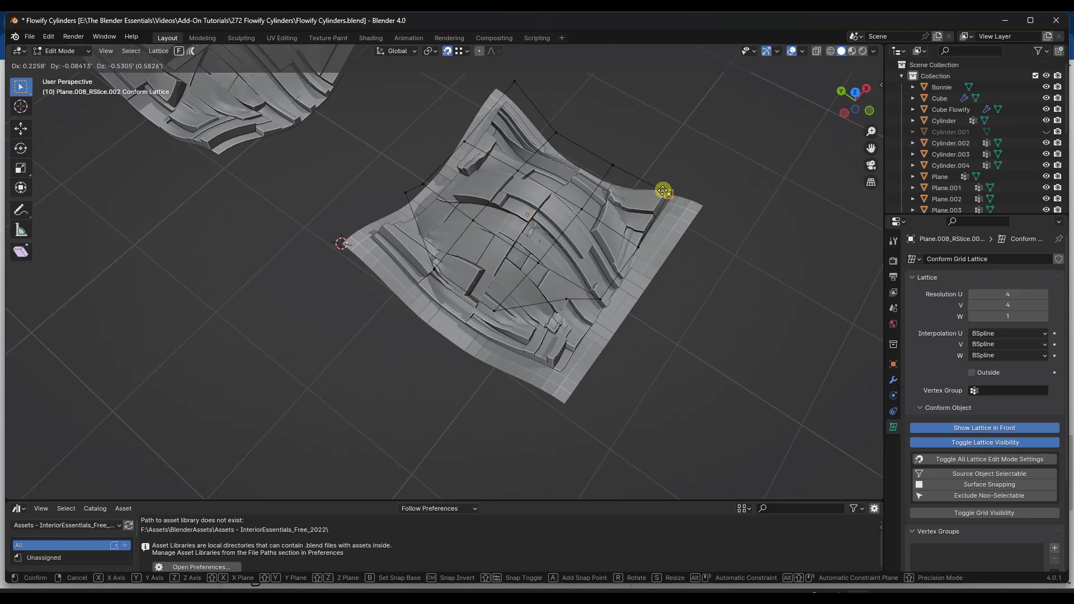
left_click_drag(663, 189, 580, 210)
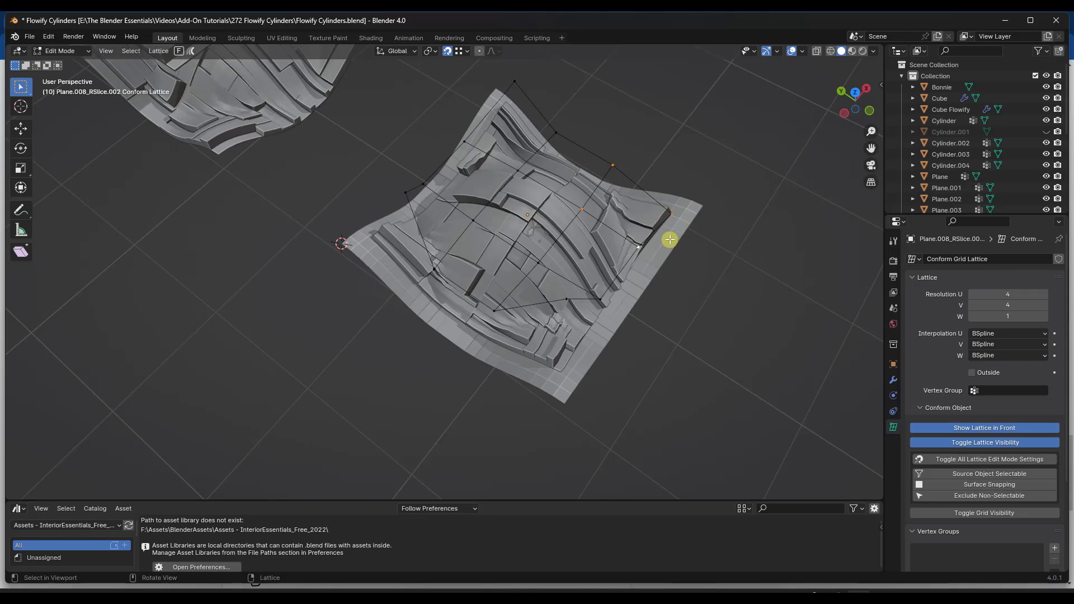
left_click_drag(670, 239, 683, 214)
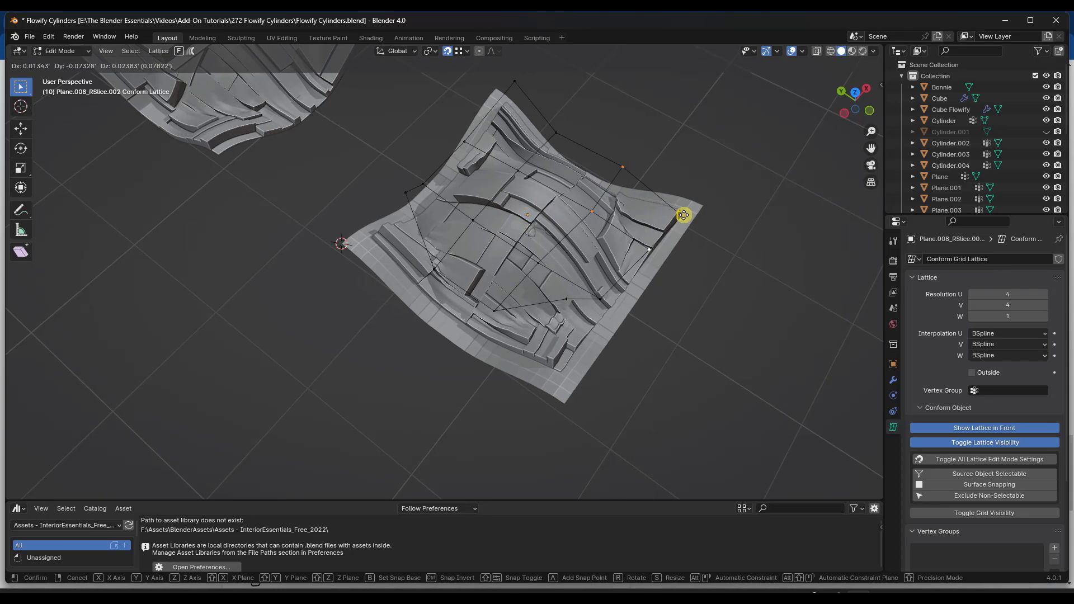